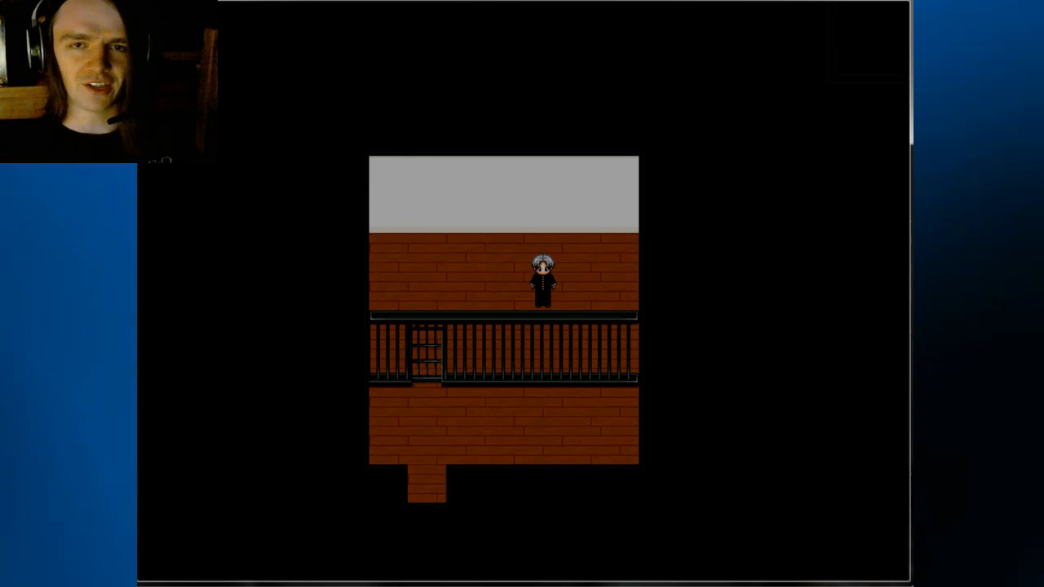
{"action": "key", "text": "Left"}
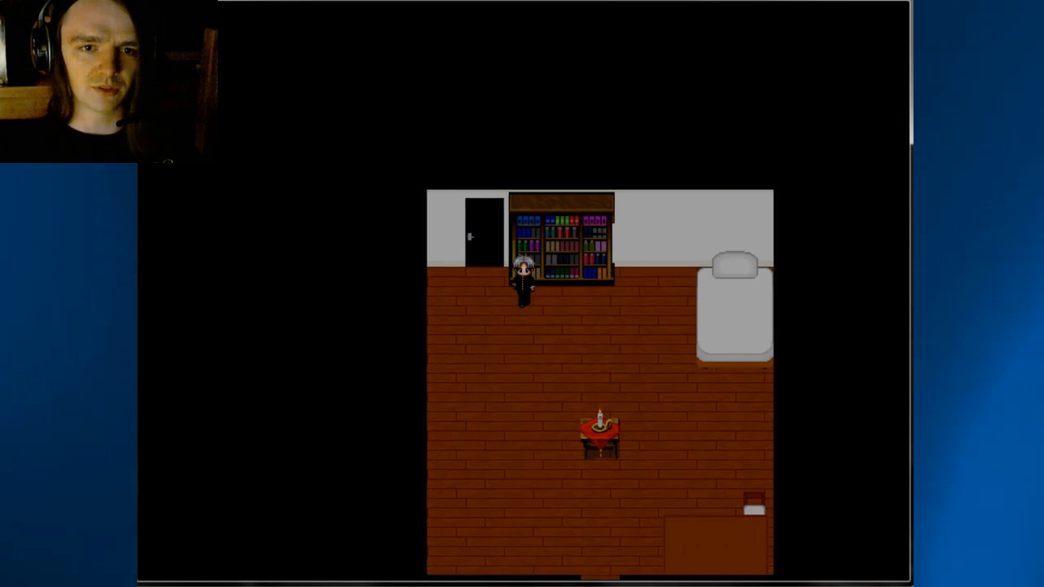
{"action": "key", "text": "down"}
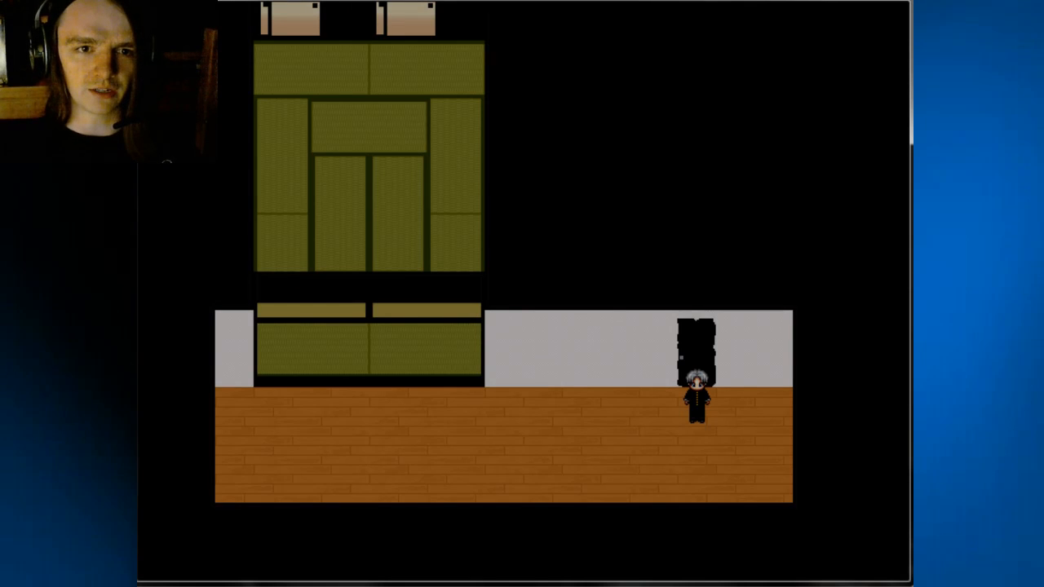
{"action": "key", "text": "Left"}
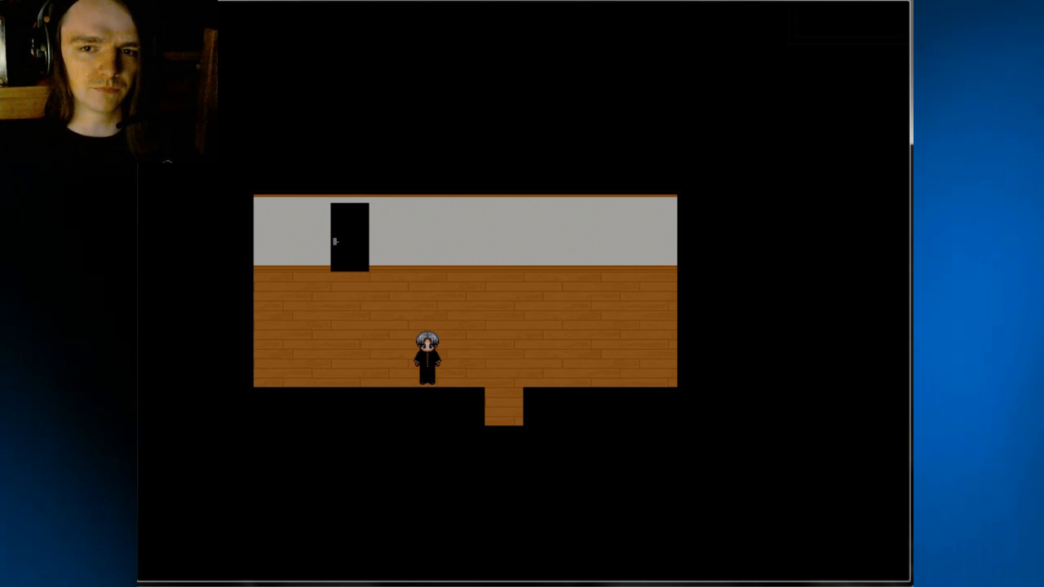
{"action": "key", "text": "Right"}
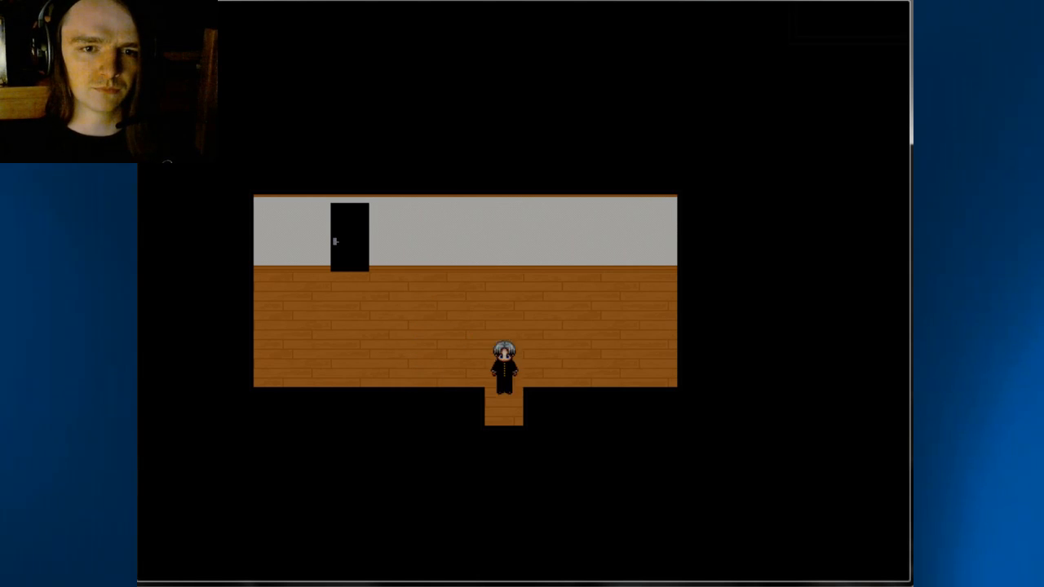
{"action": "key", "text": "Up"}
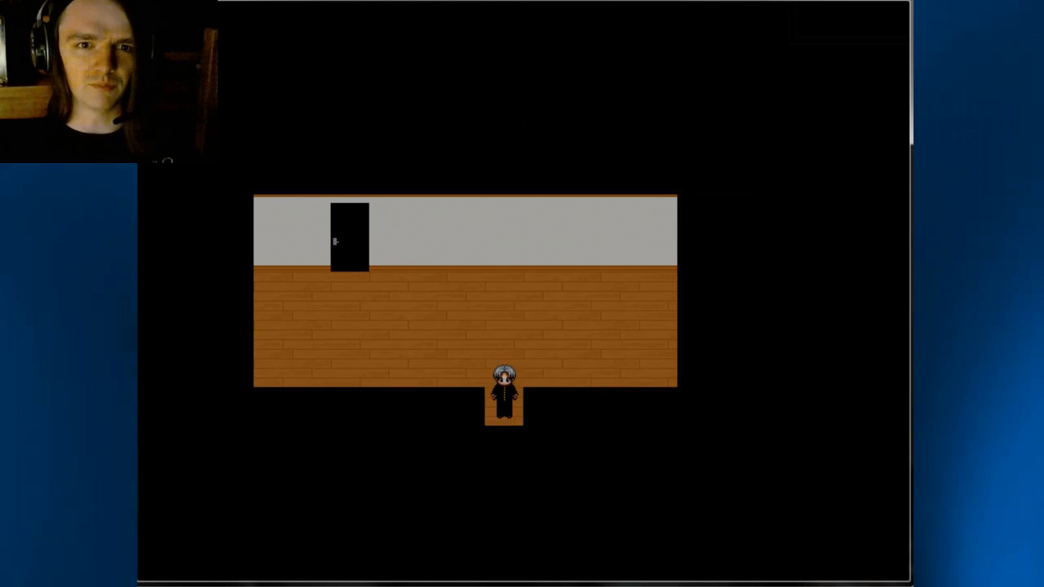
{"action": "key", "text": "up"}
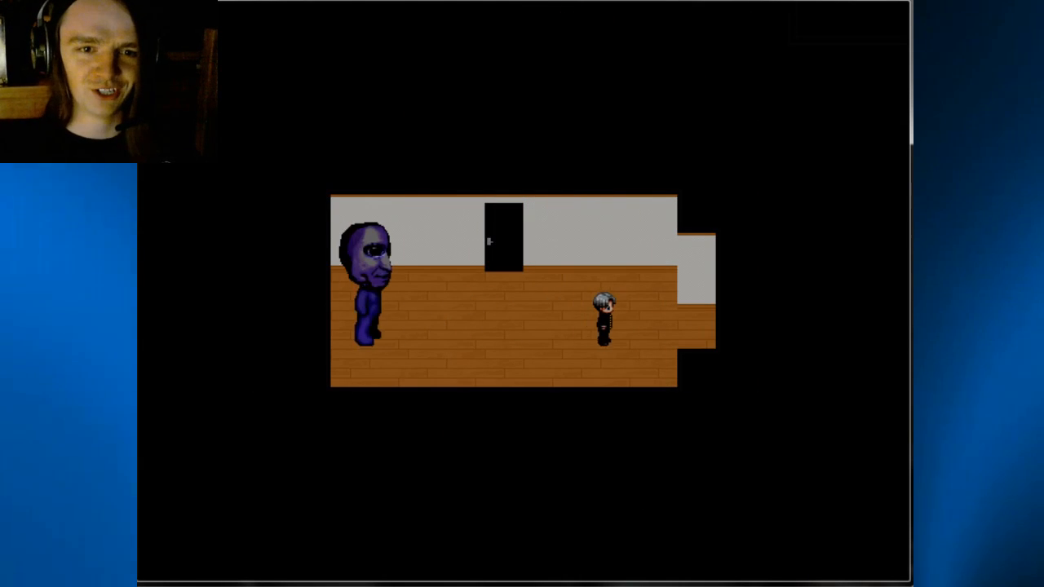
{"action": "key", "text": "up"}
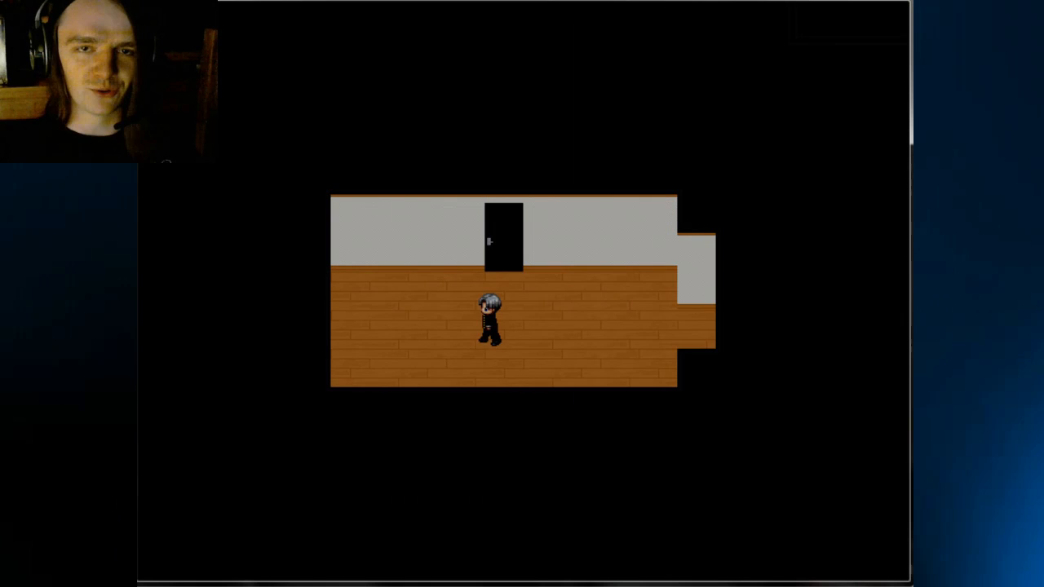
{"action": "key", "text": "Up"}
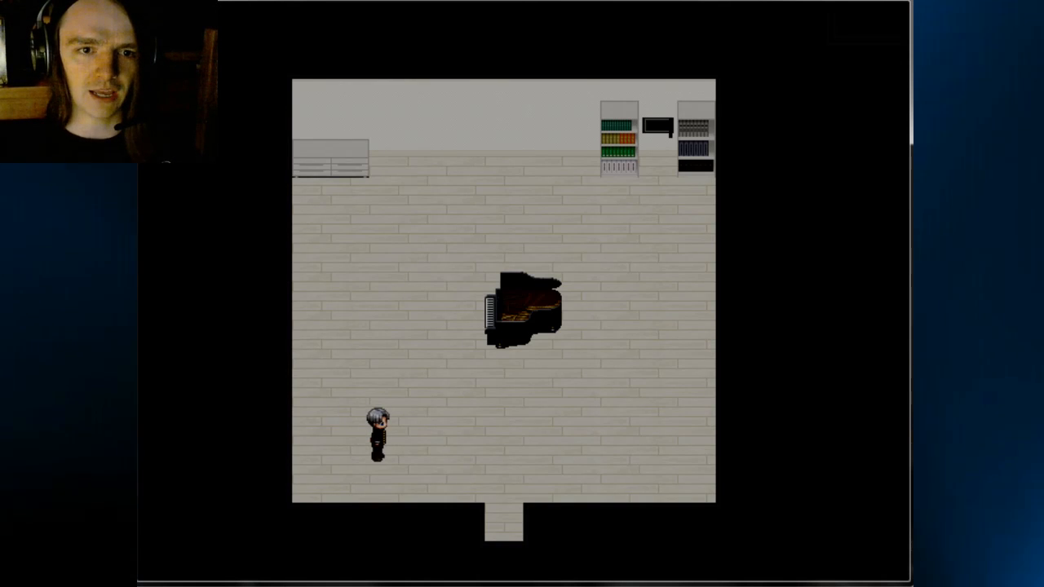
{"action": "key", "text": "down"}
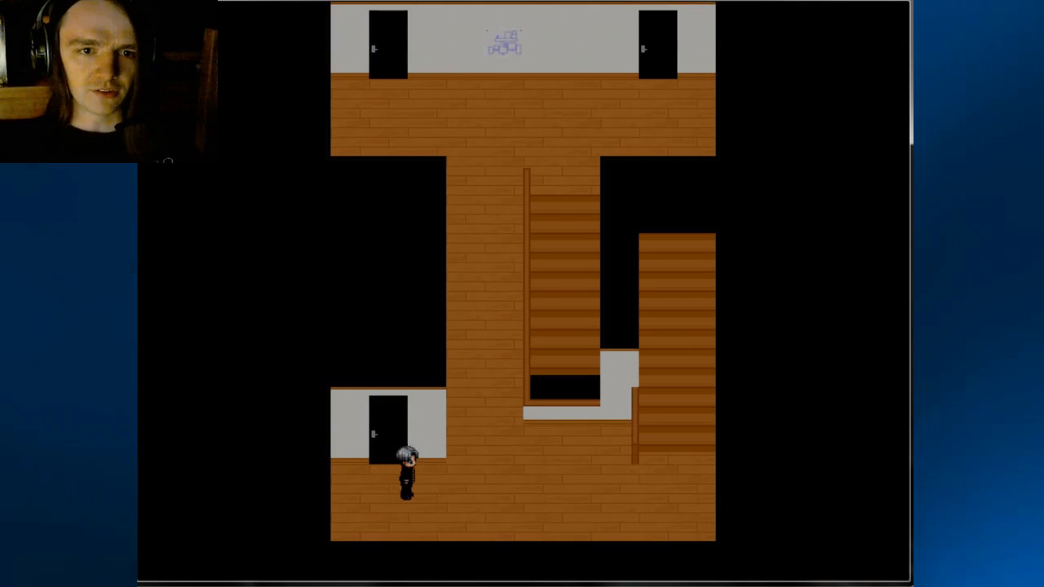
{"action": "key", "text": "Up"}
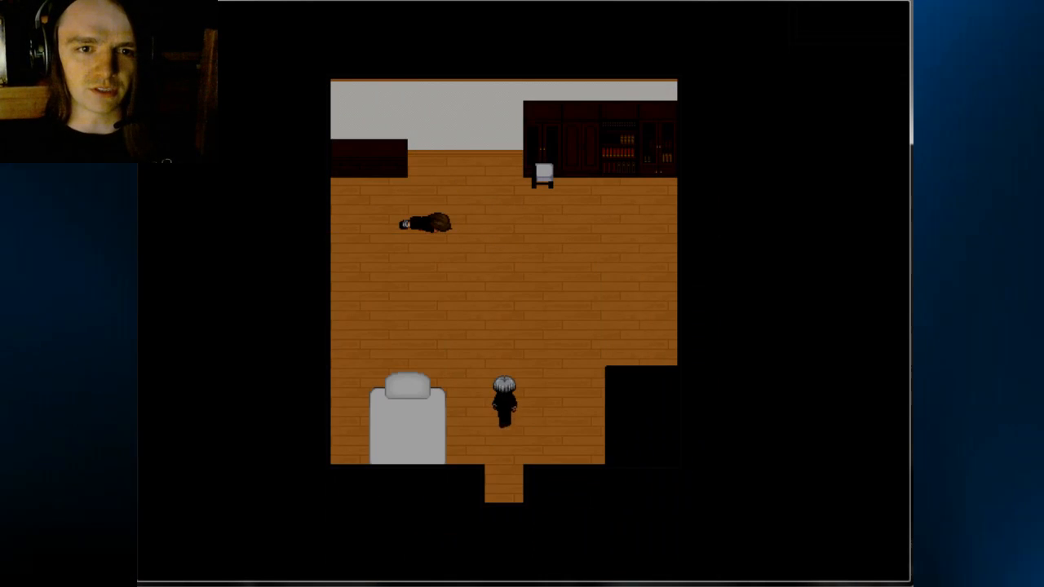
{"action": "key", "text": "up"}
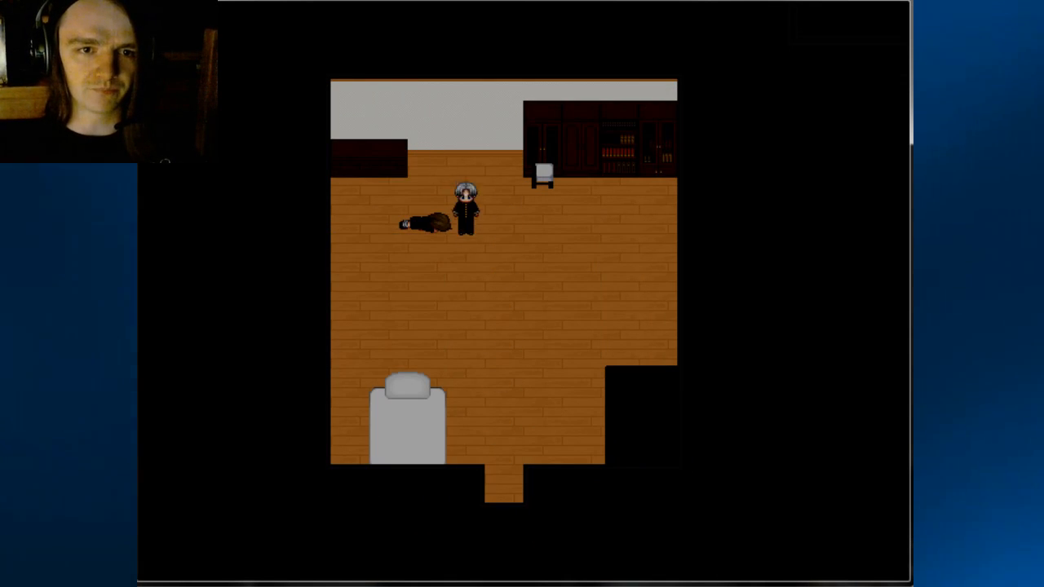
{"action": "key", "text": "Left"}
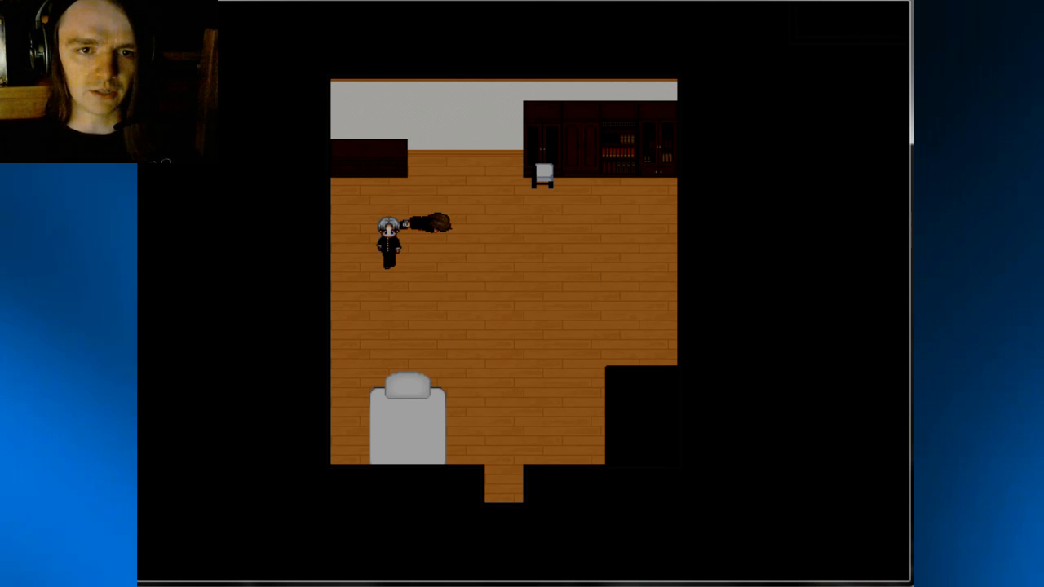
{"action": "key", "text": "up"}
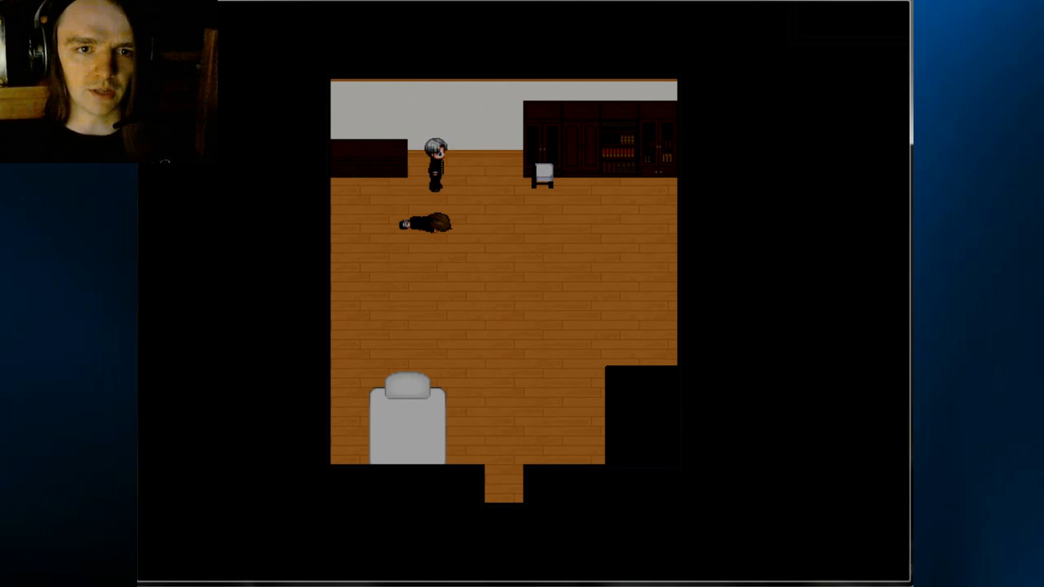
{"action": "key", "text": "Down"}
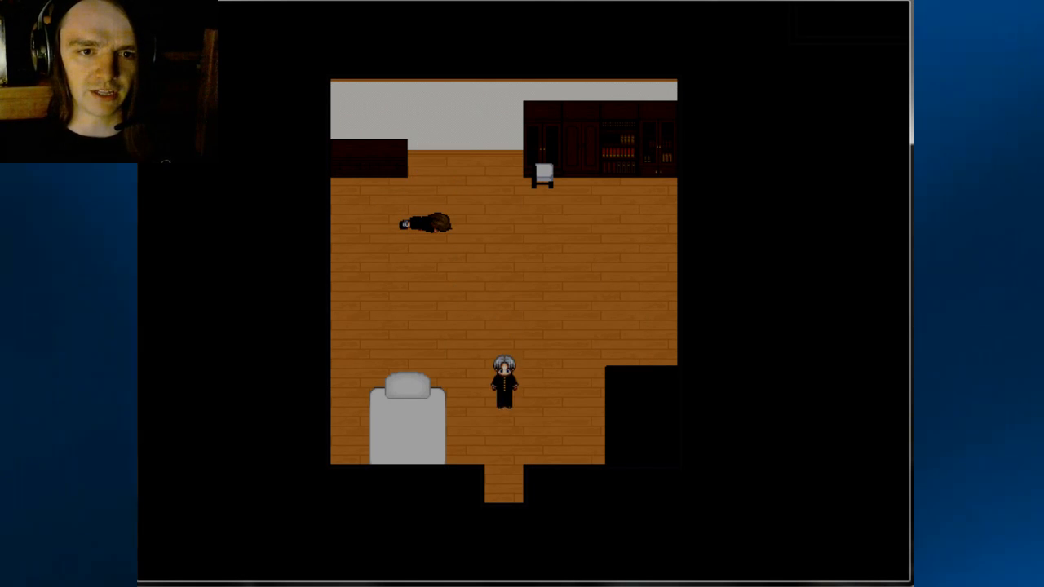
{"action": "key", "text": "up"}
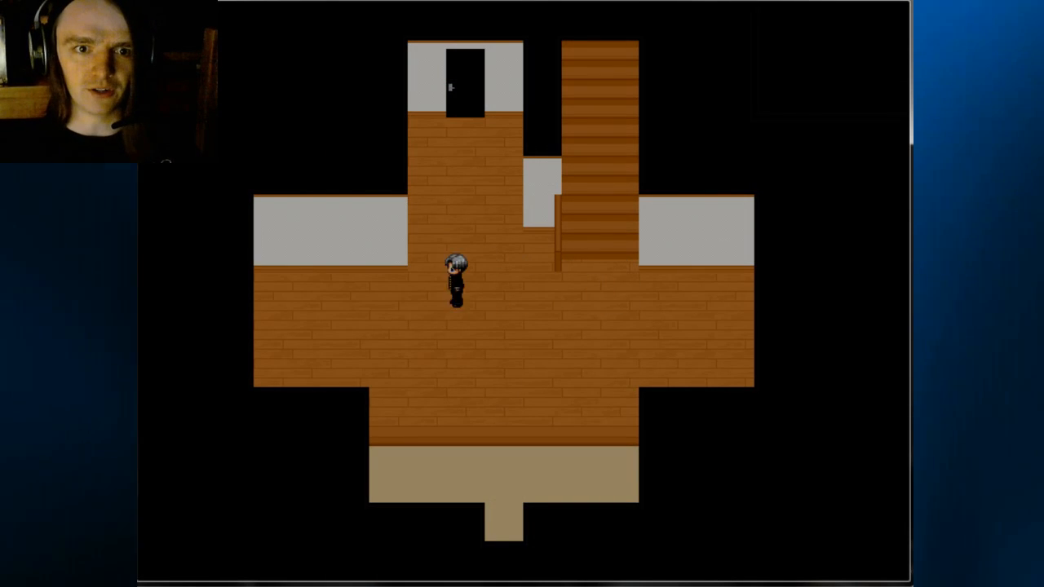
{"action": "key", "text": "up"}
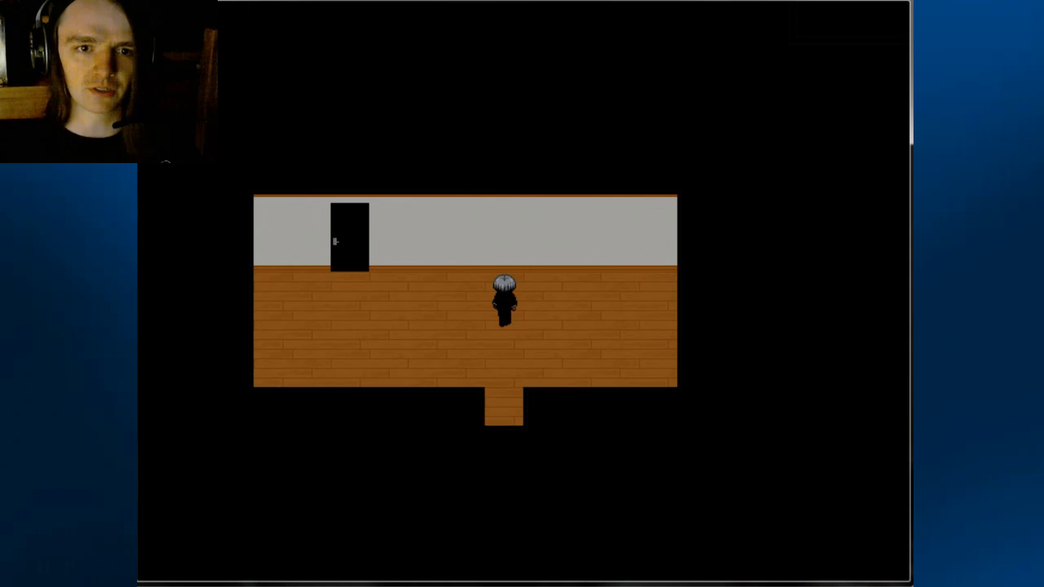
{"action": "key", "text": "Left"}
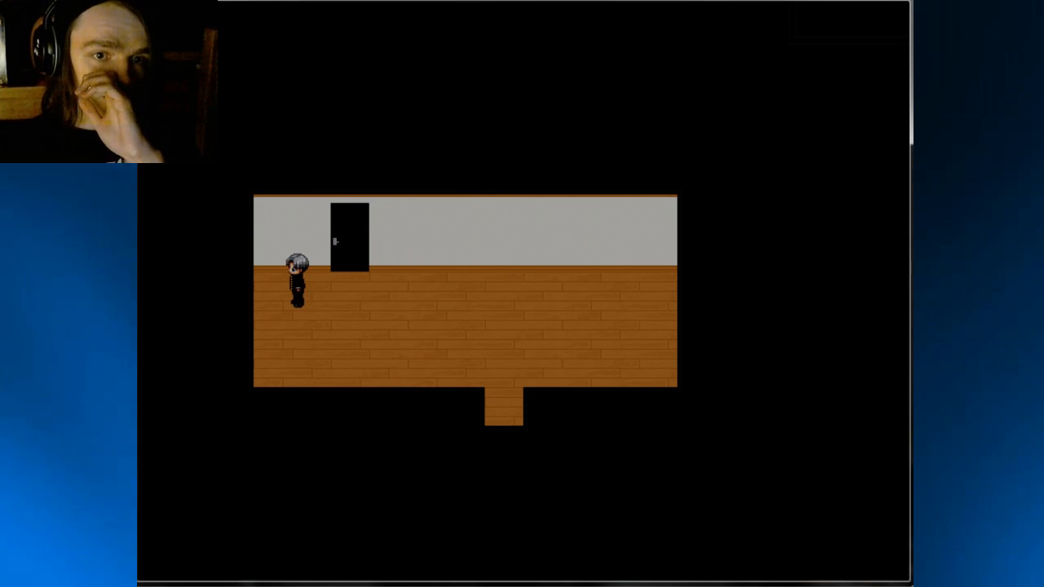
{"action": "key", "text": "Right"}
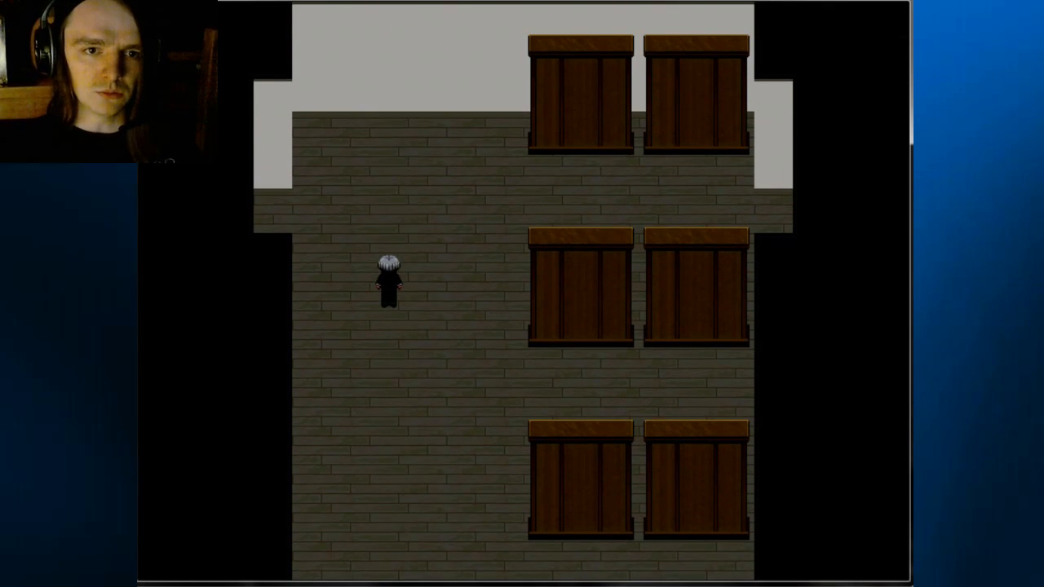
{"action": "key", "text": "Left"}
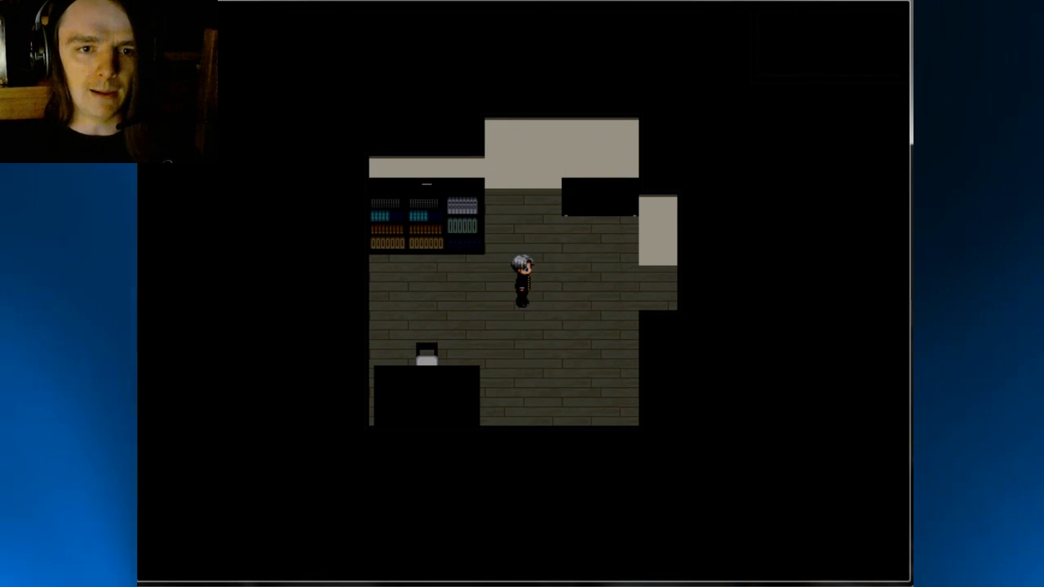
{"action": "key", "text": "Up"}
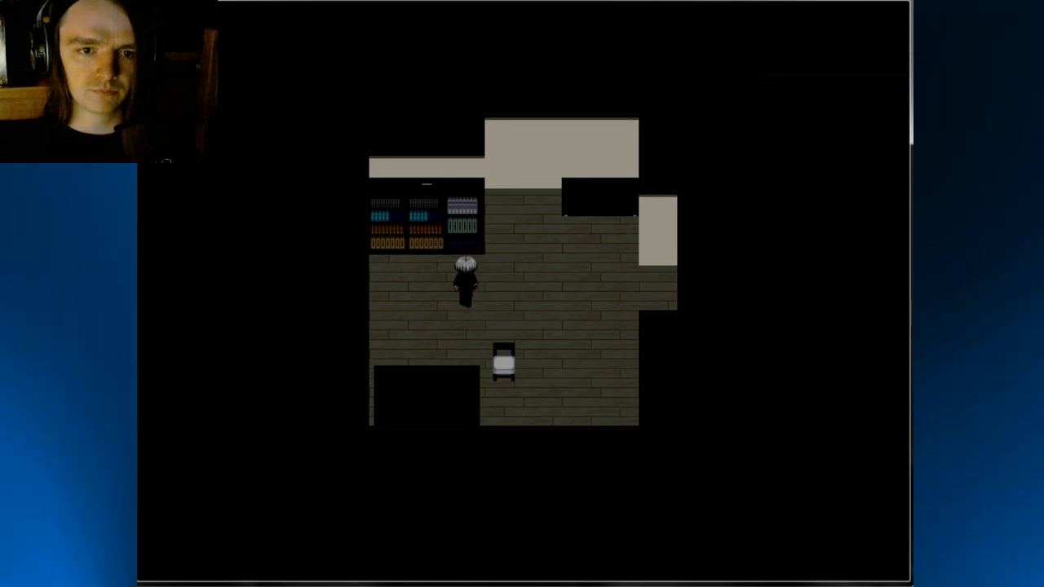
{"action": "key", "text": "Down"}
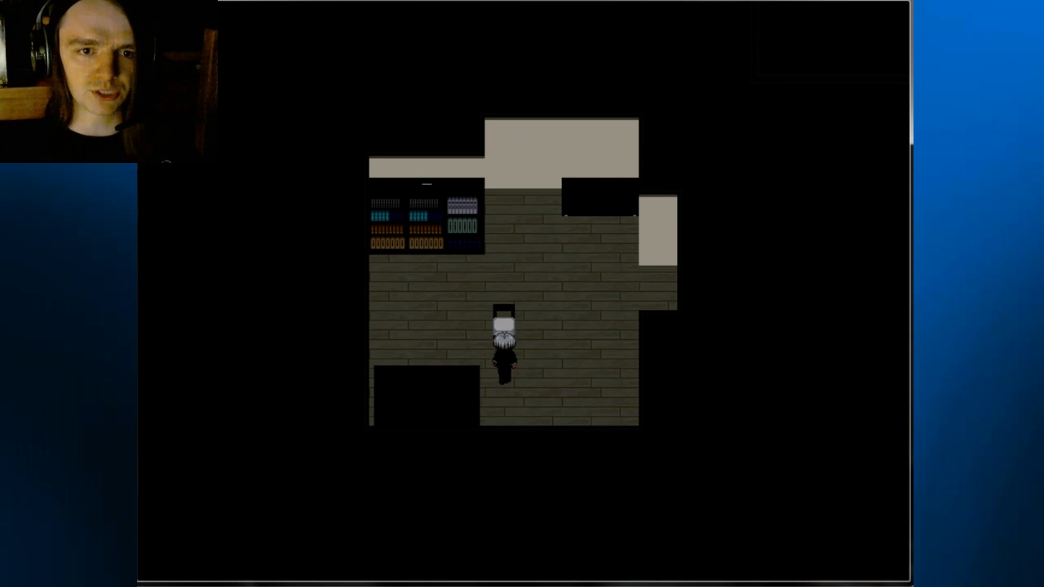
{"action": "key", "text": "up"}
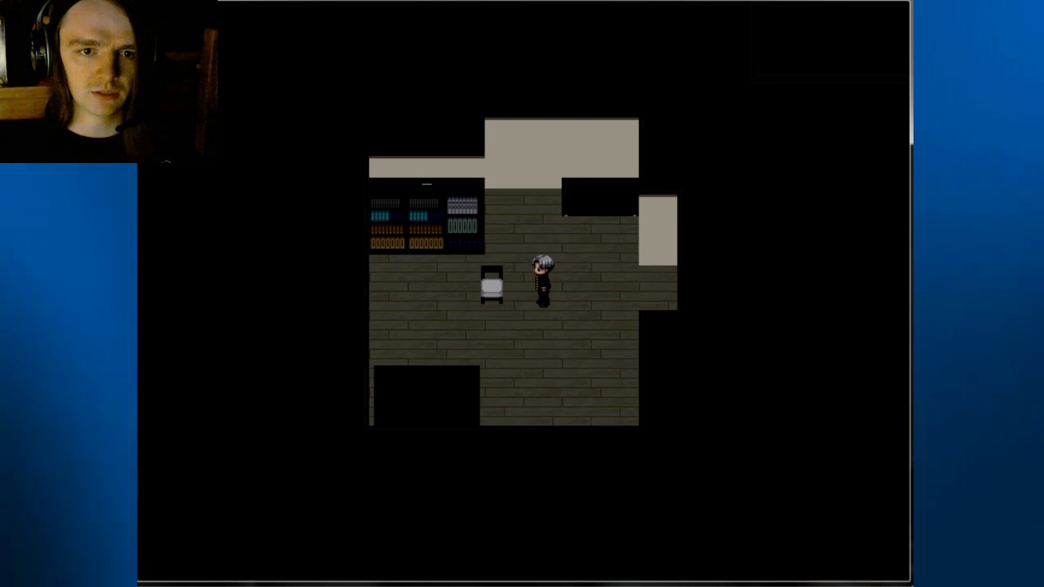
{"action": "key", "text": "Left"}
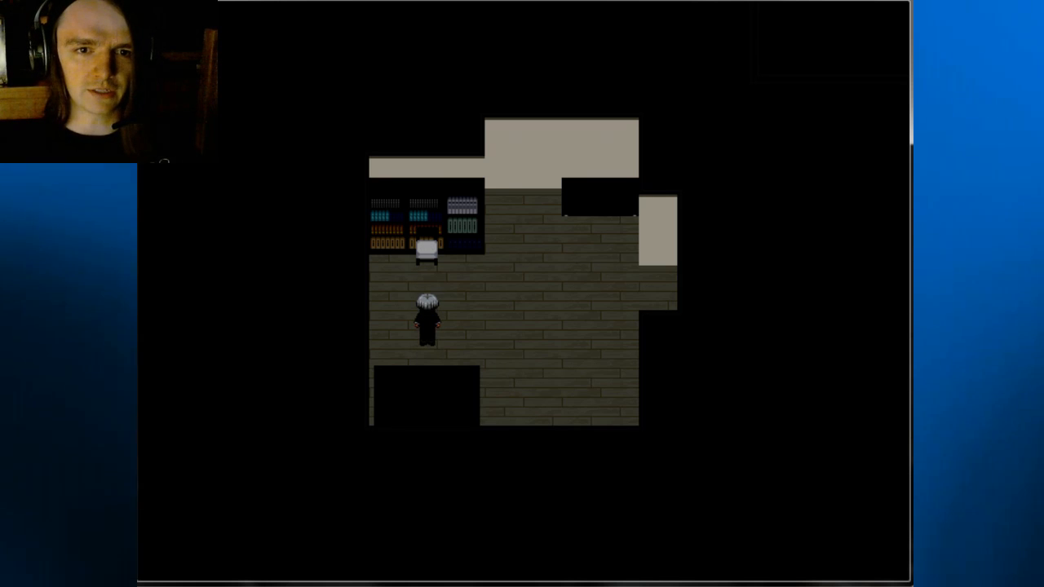
{"action": "key", "text": "right"}
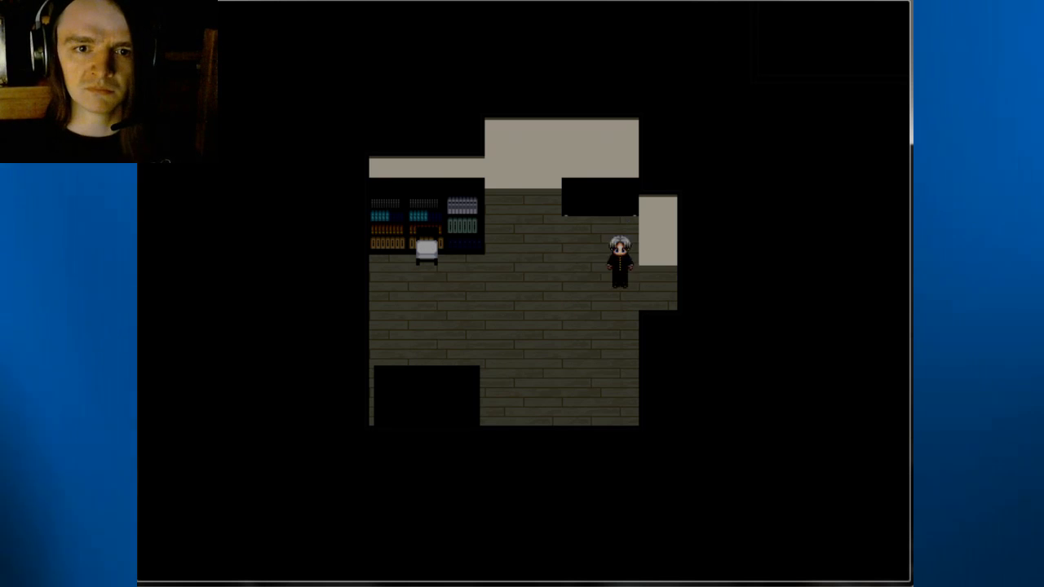
{"action": "key", "text": "Up"}
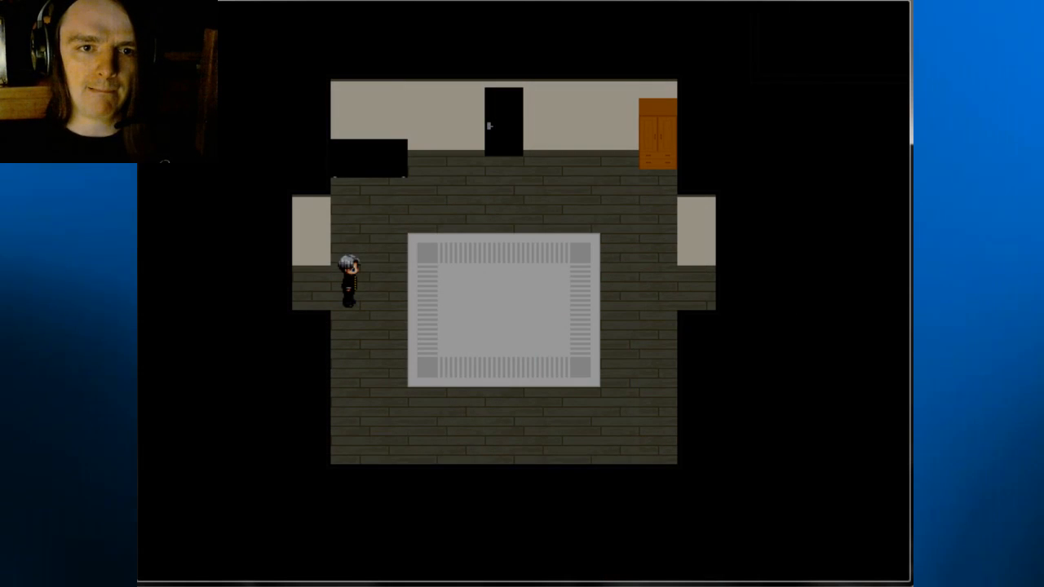
{"action": "key", "text": "Up"}
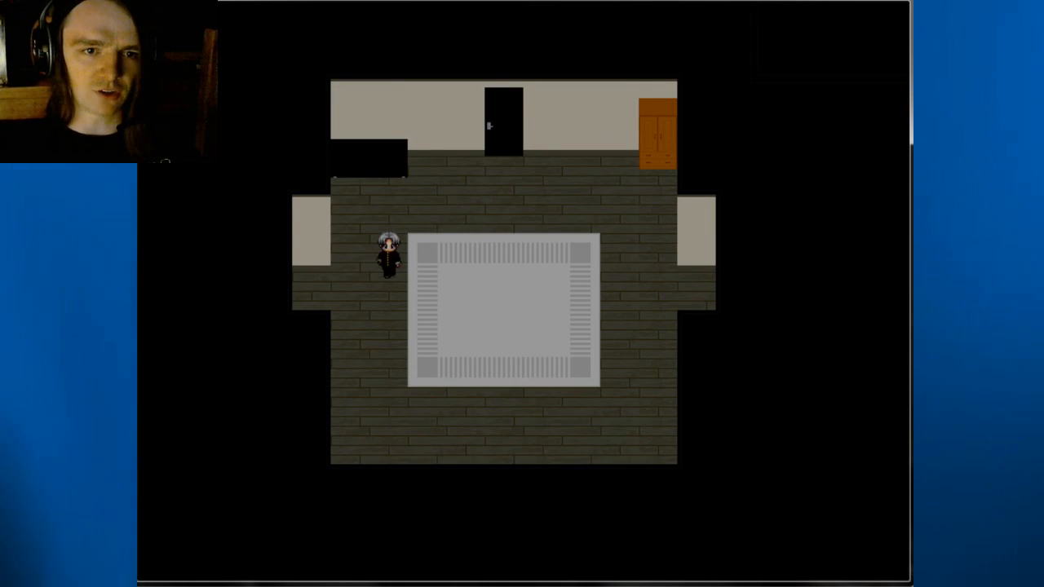
{"action": "key", "text": "Right"}
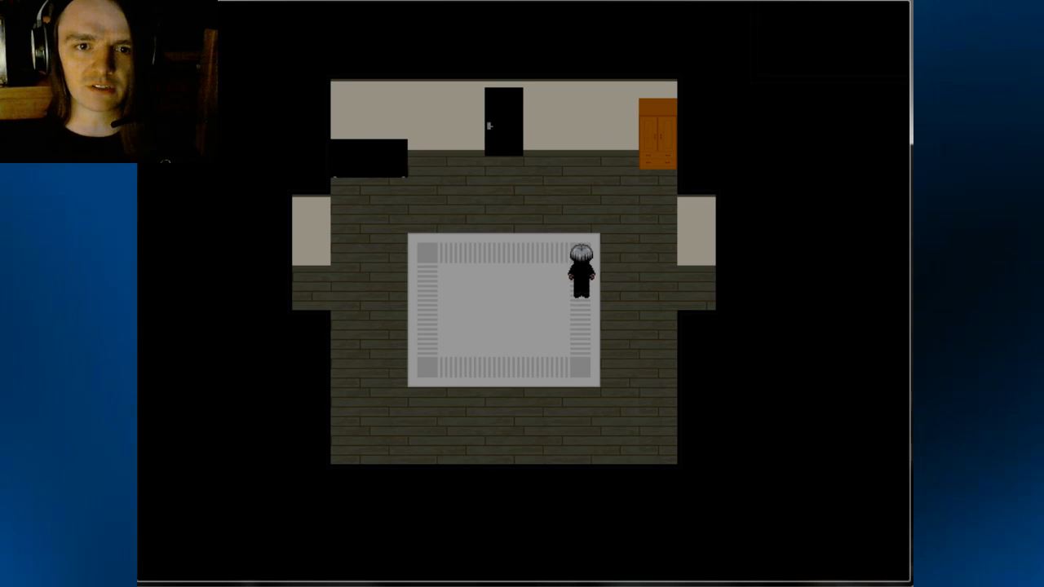
{"action": "key", "text": "up"}
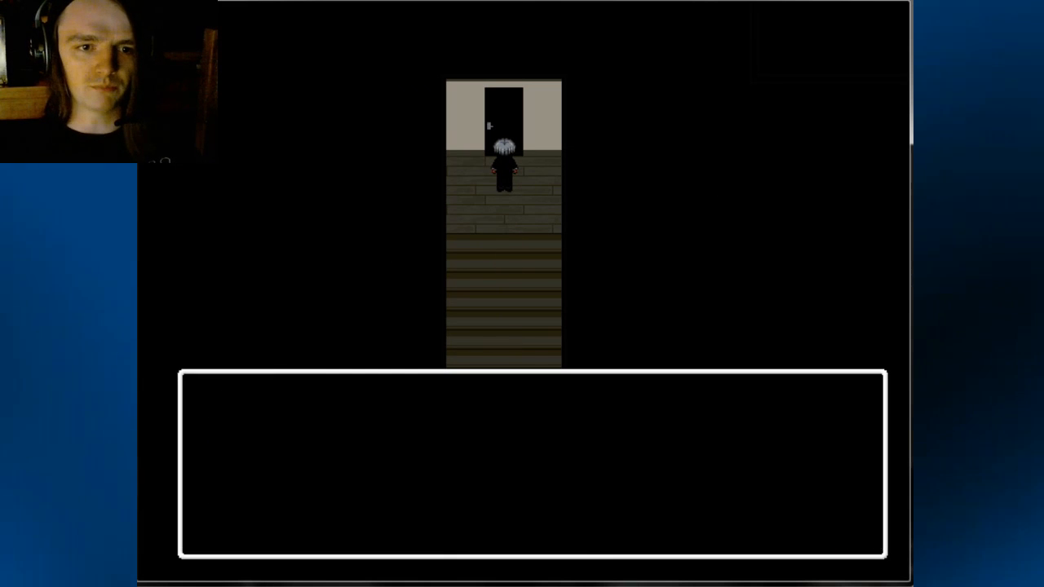
{"action": "key", "text": "down"}
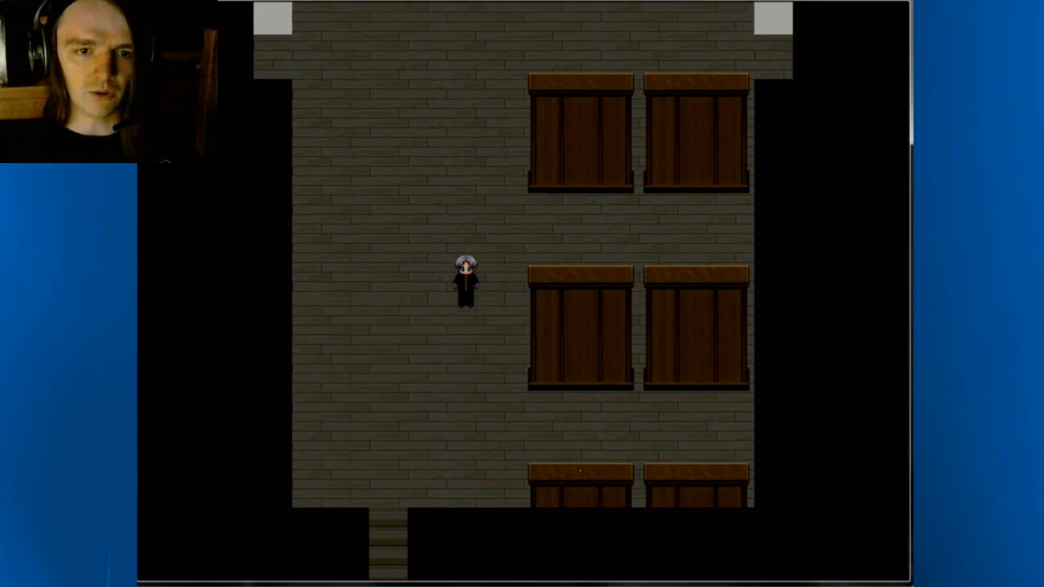
{"action": "key", "text": "right"}
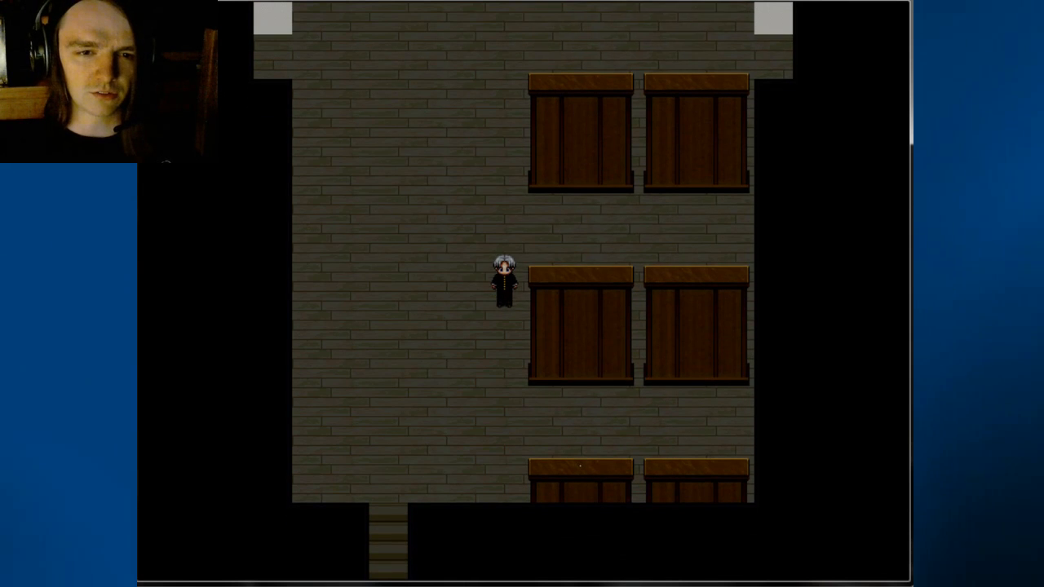
{"action": "key", "text": "Down"}
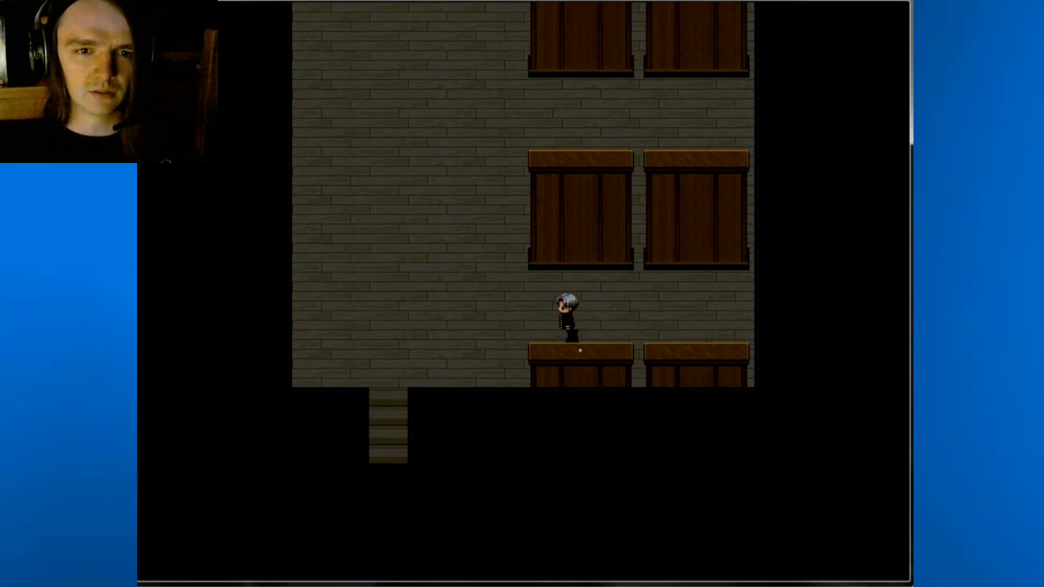
{"action": "key", "text": "Right"}
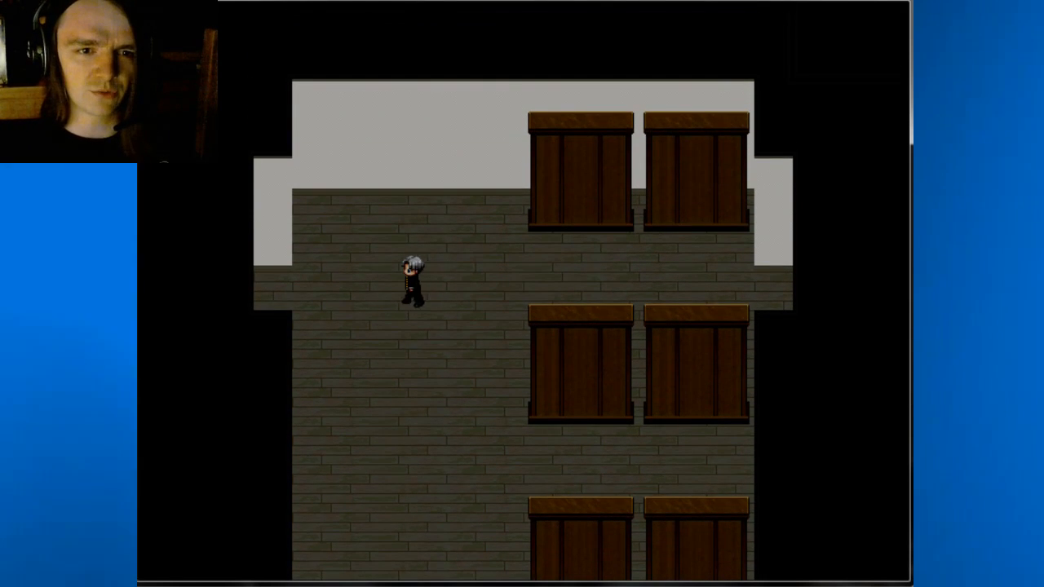
{"action": "key", "text": "up"}
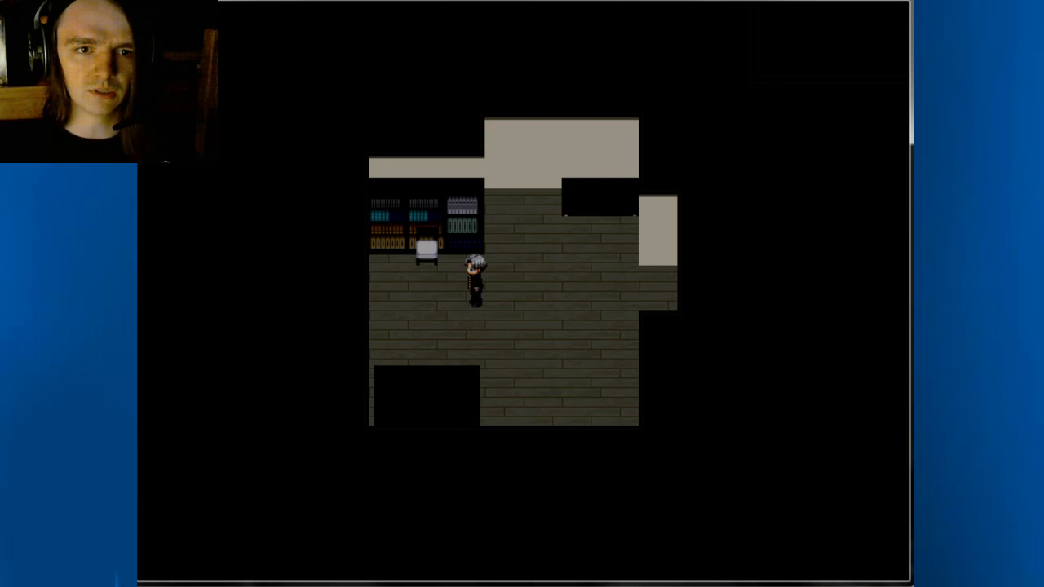
{"action": "key", "text": "Up"}
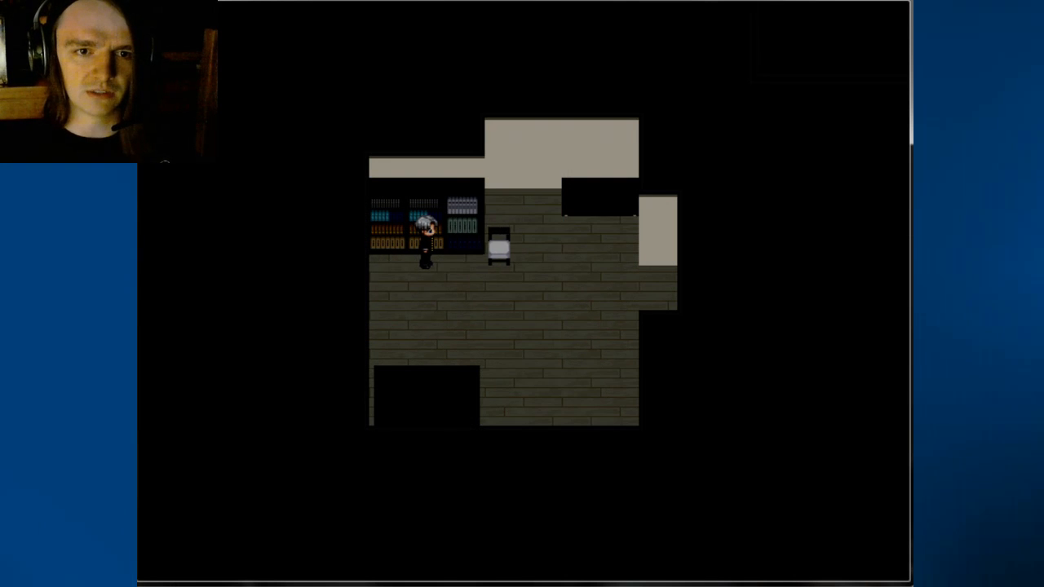
{"action": "key", "text": "Up"}
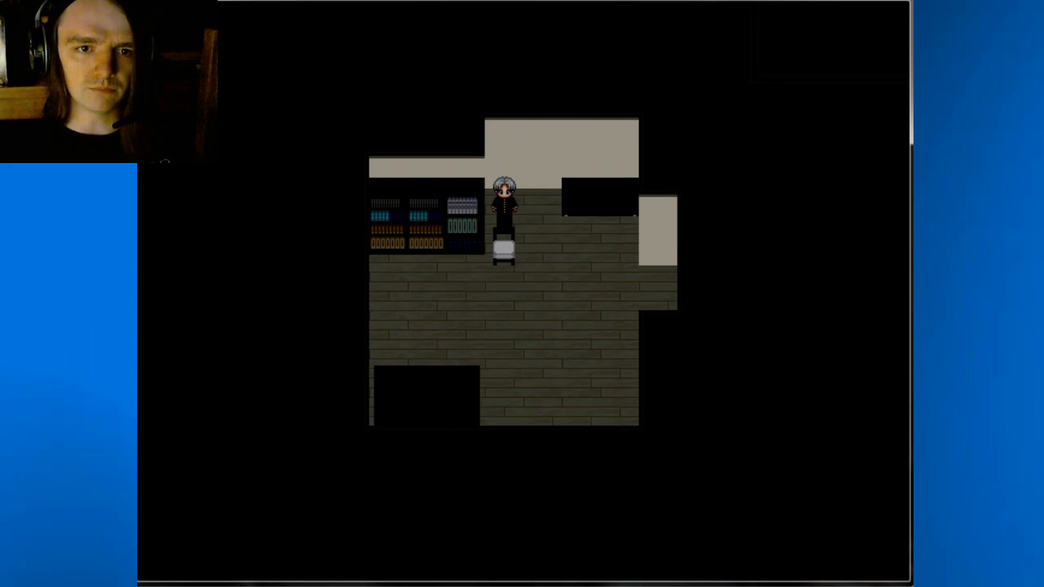
{"action": "key", "text": "Down"}
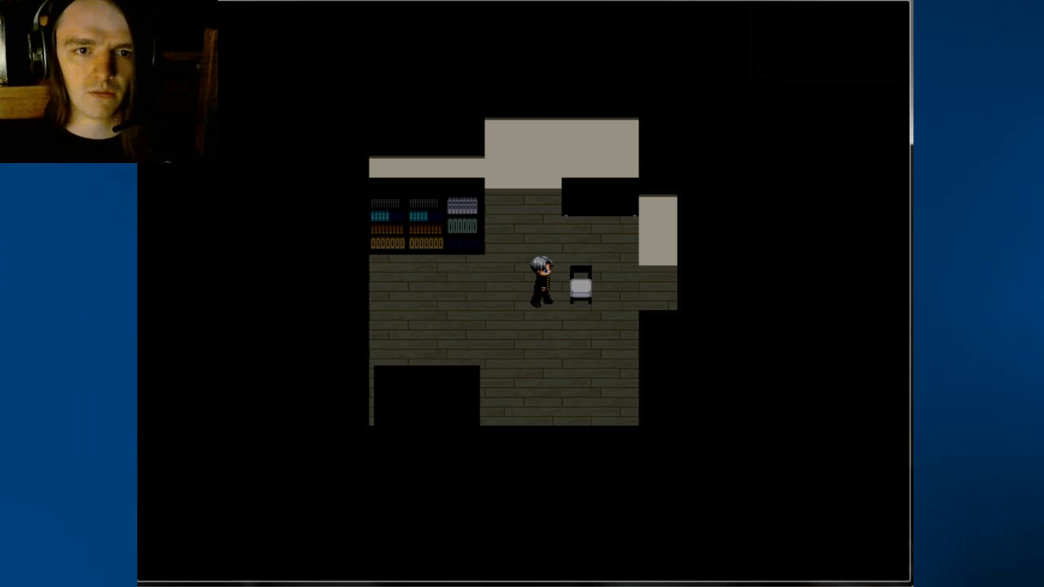
{"action": "key", "text": "right"}
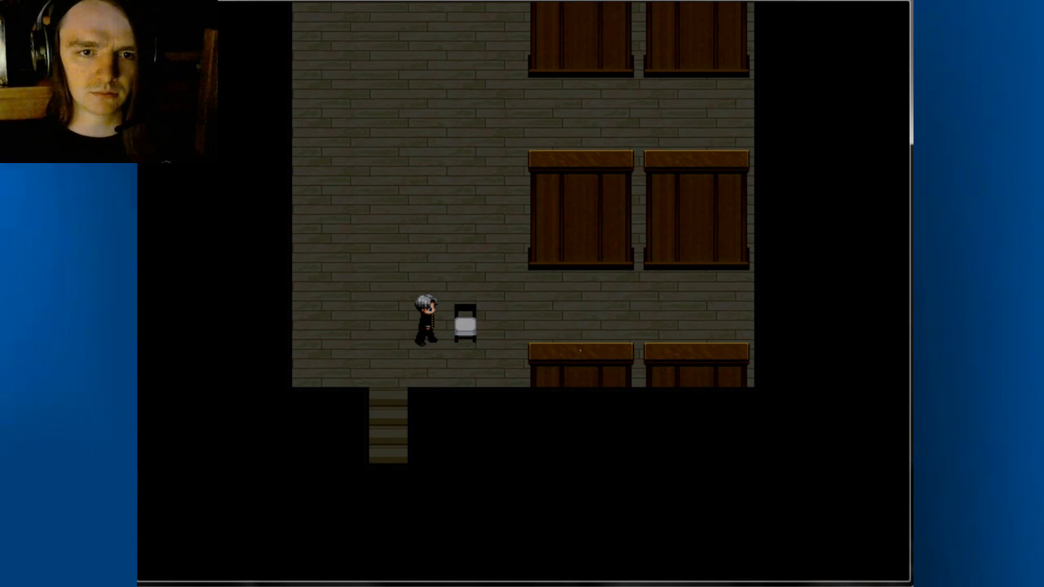
{"action": "key", "text": "Right"}
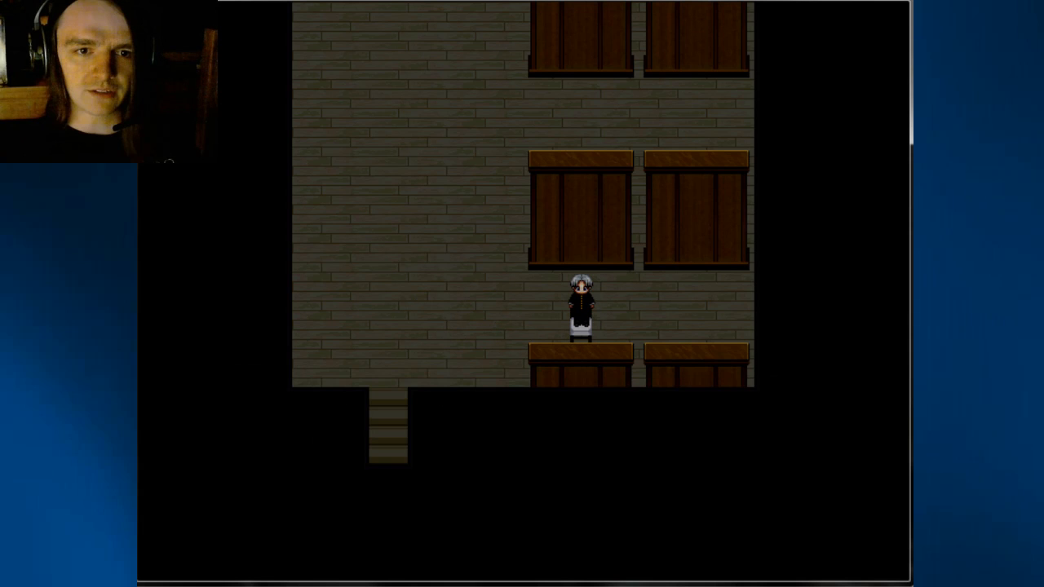
{"action": "key", "text": "Left"}
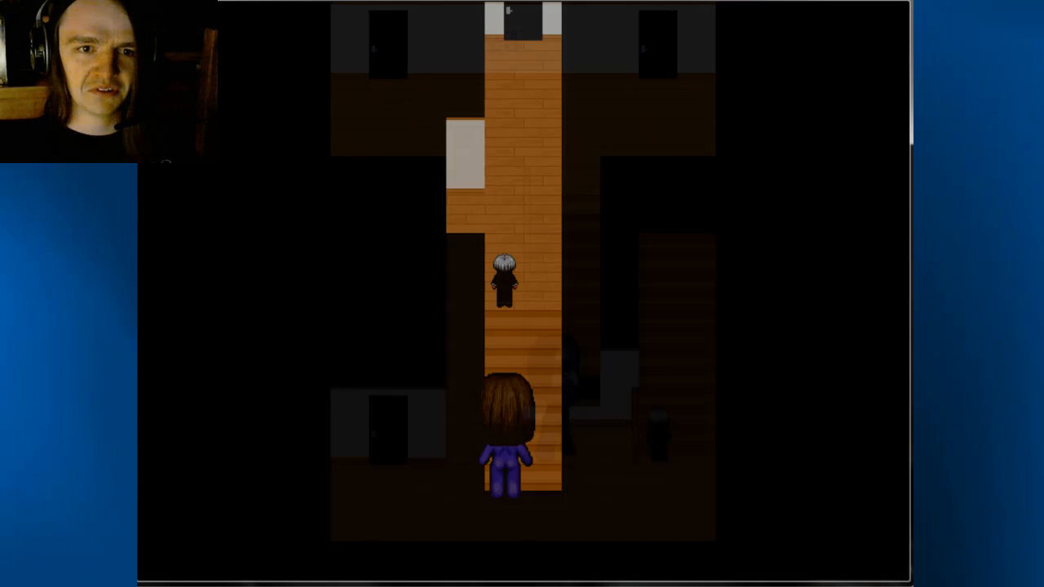
{"action": "key", "text": "up"}
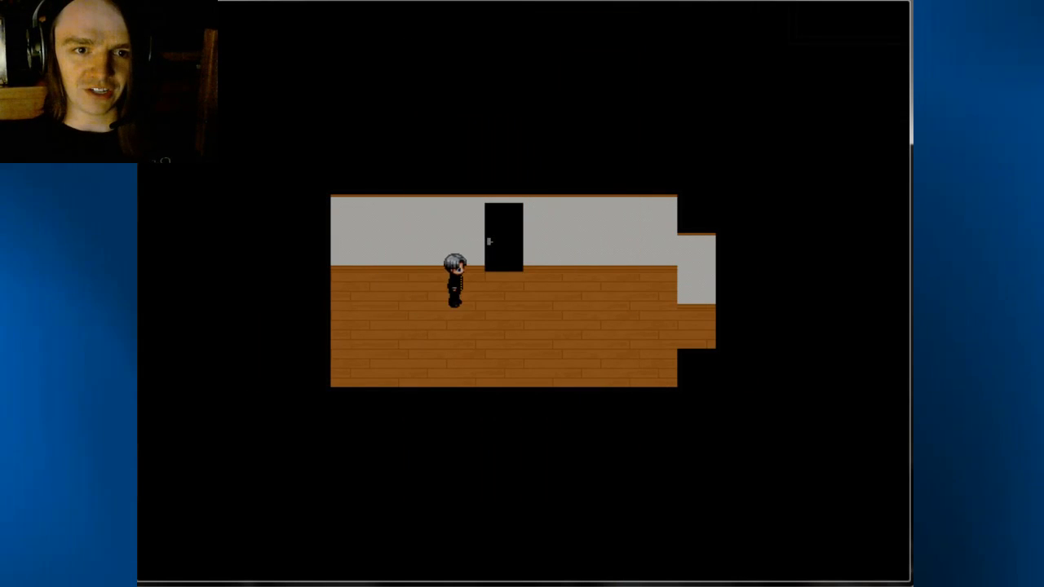
{"action": "key", "text": "Right"}
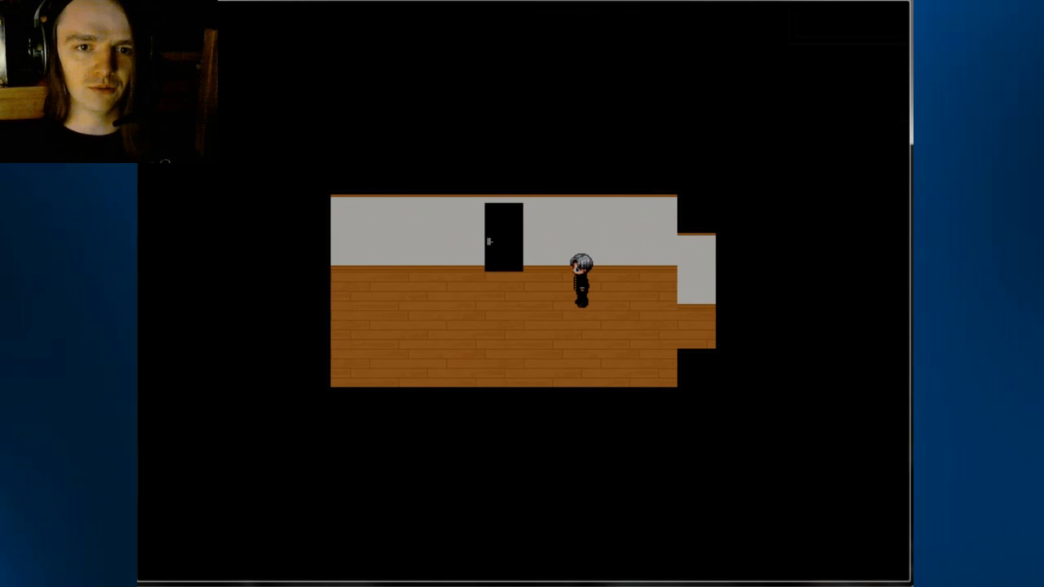
{"action": "key", "text": "Left"}
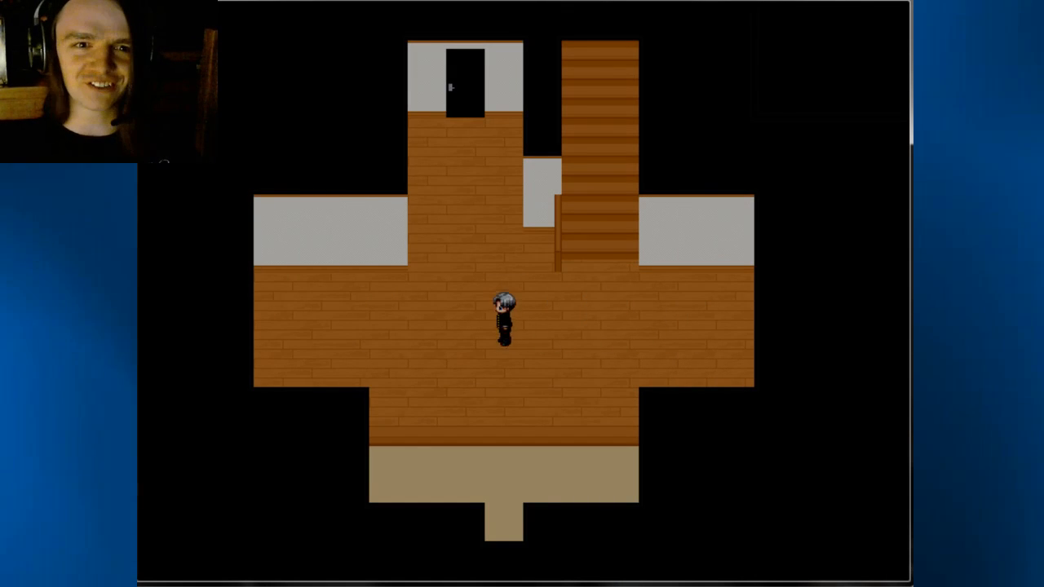
{"action": "key", "text": "up"}
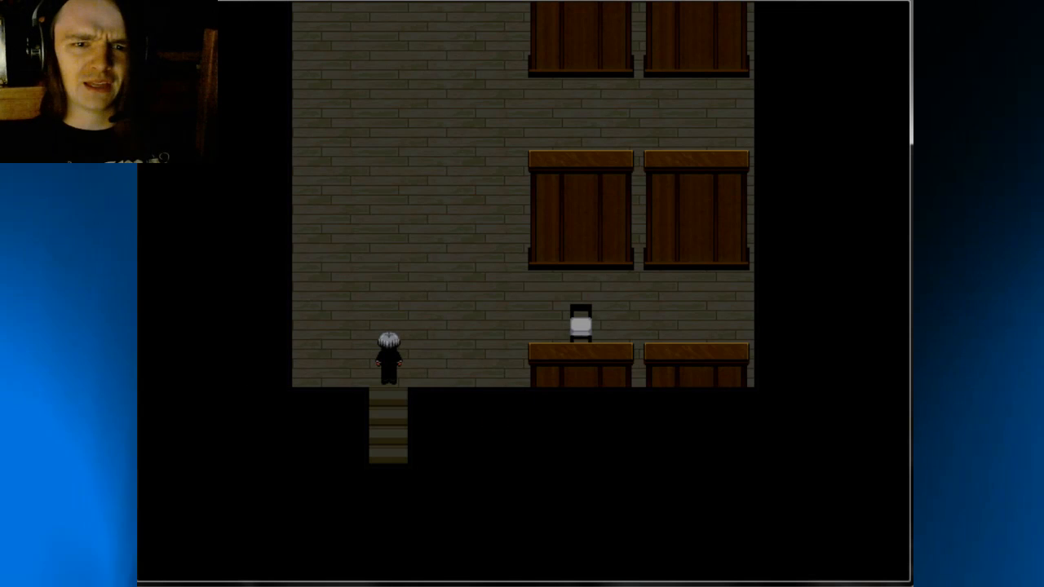
{"action": "key", "text": "up"}
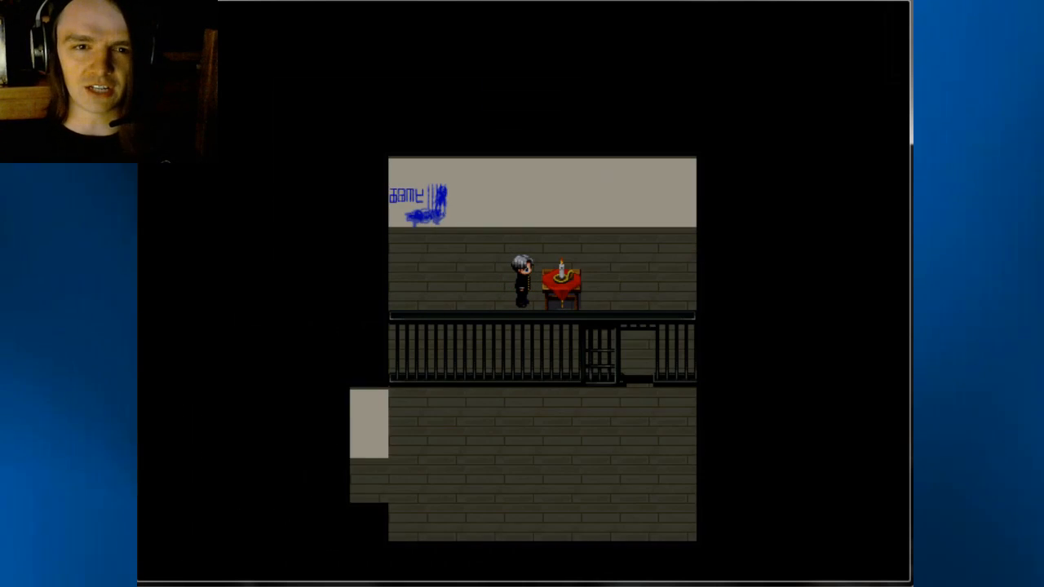
{"action": "key", "text": "Down"}
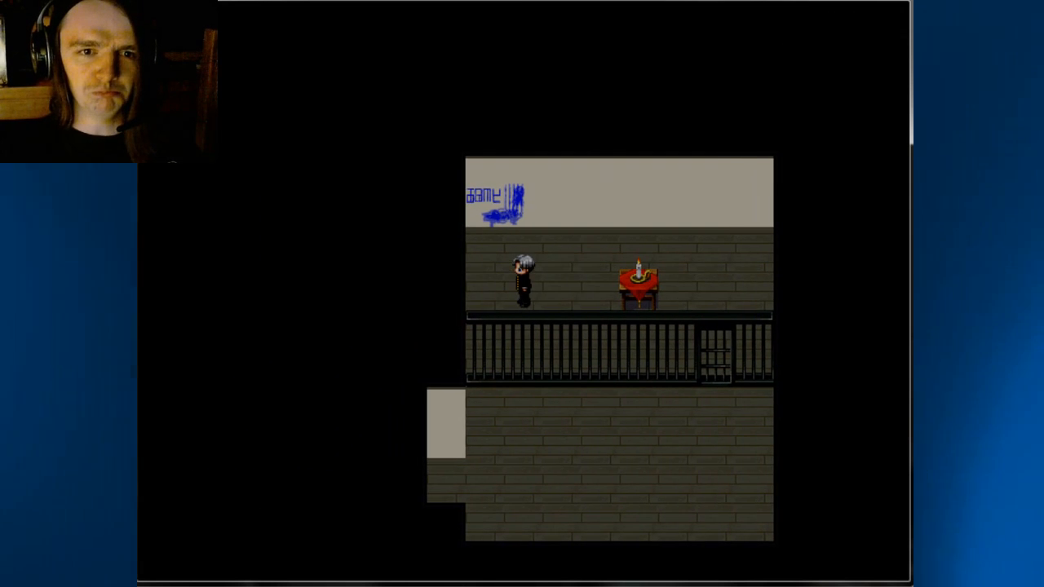
{"action": "key", "text": "Down"}
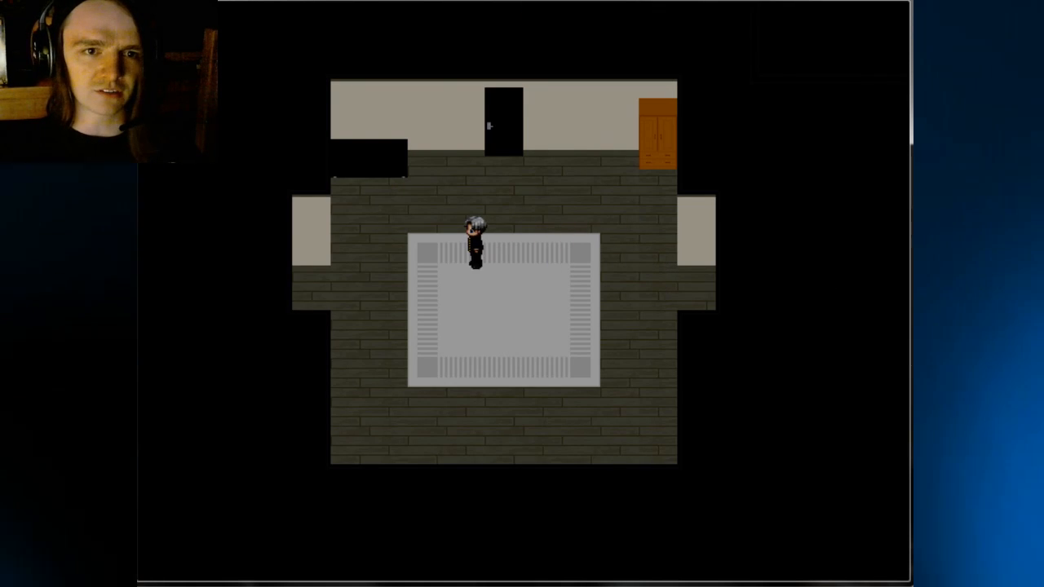
{"action": "key", "text": "left"}
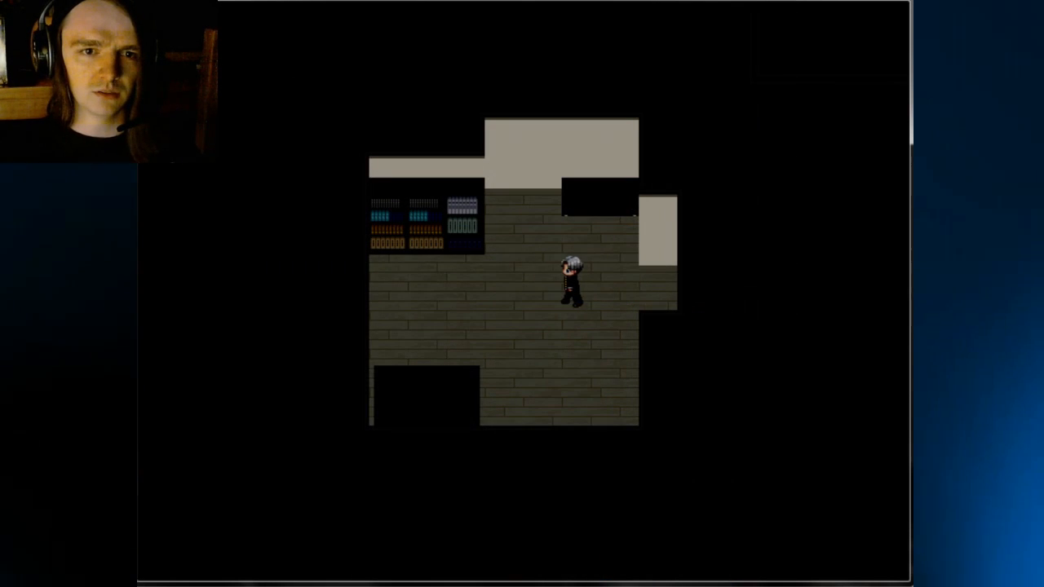
{"action": "key", "text": "Left"}
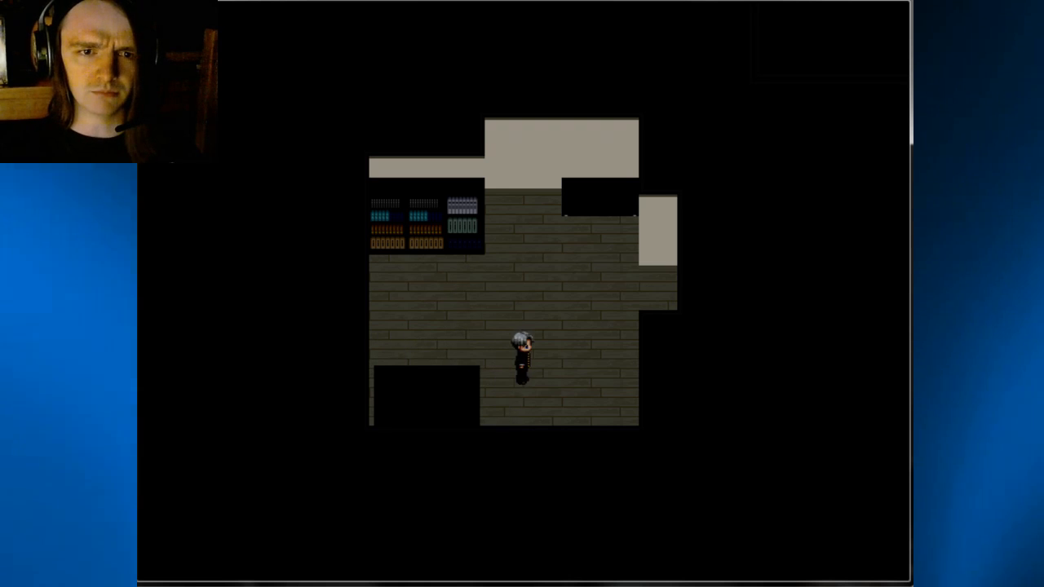
{"action": "key", "text": "up"}
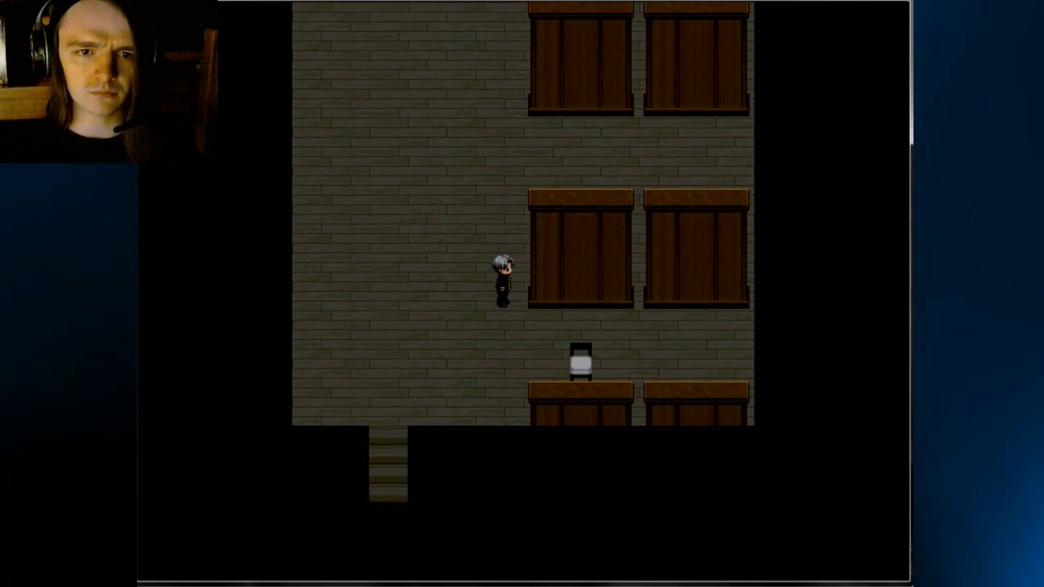
{"action": "key", "text": "Up"}
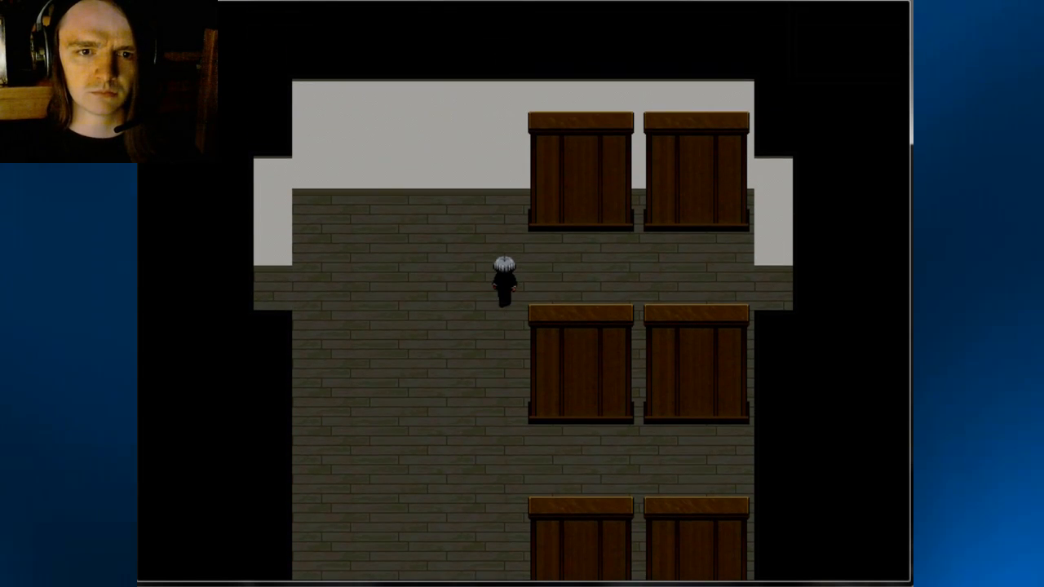
{"action": "key", "text": "Down"}
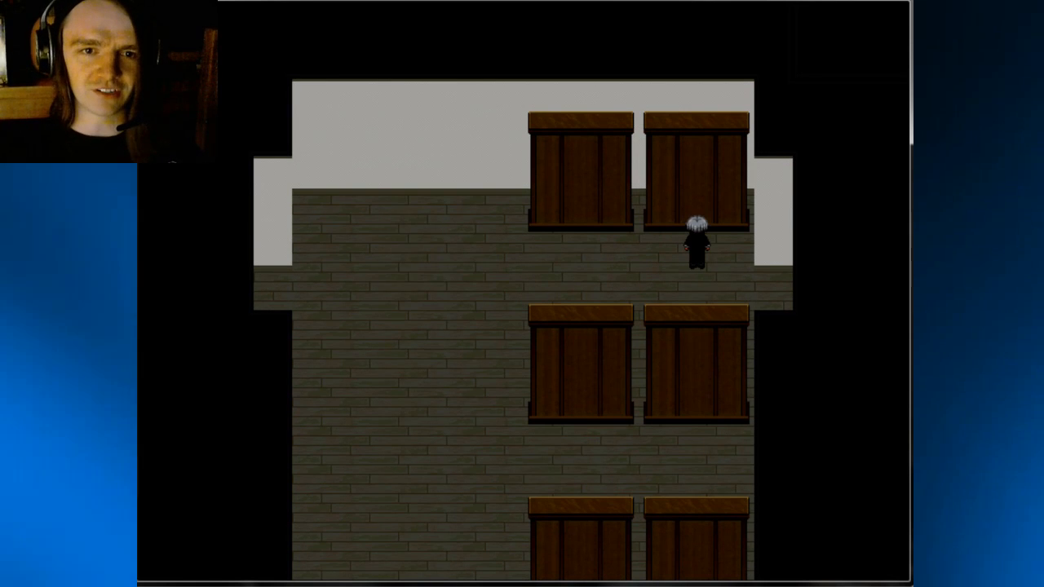
{"action": "key", "text": "Left"}
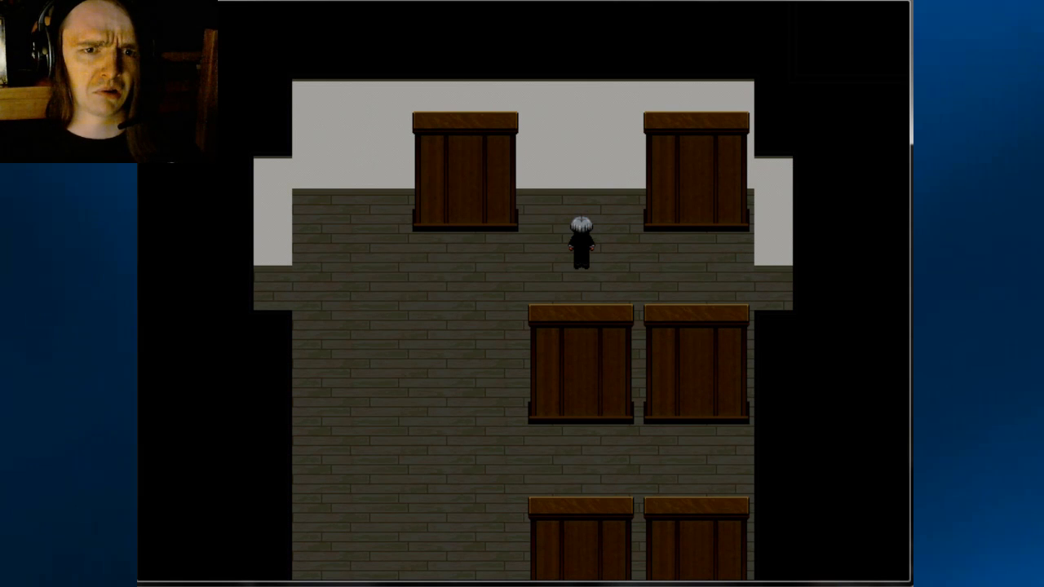
{"action": "key", "text": "Left"}
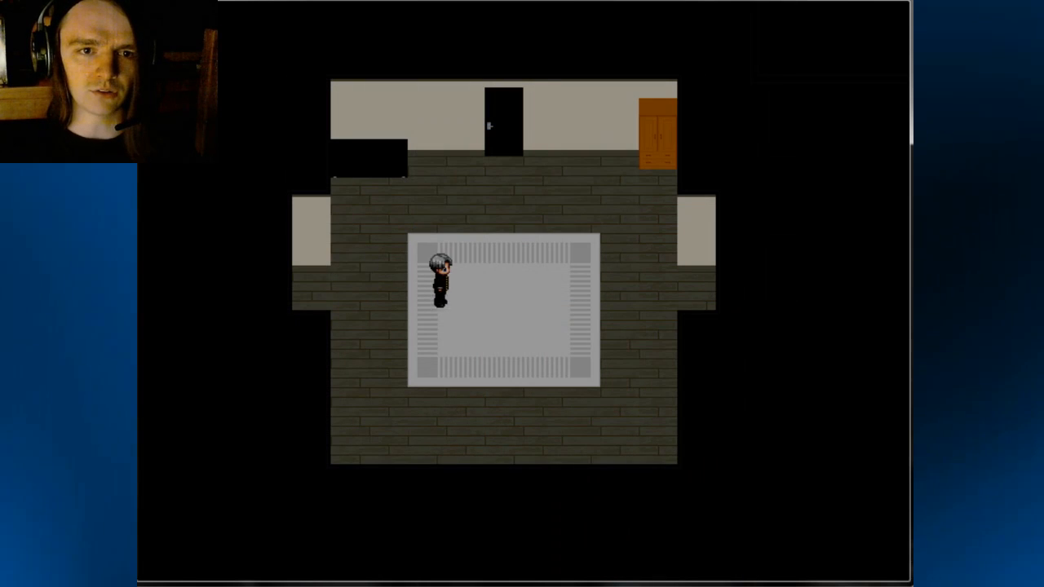
{"action": "key", "text": "up"}
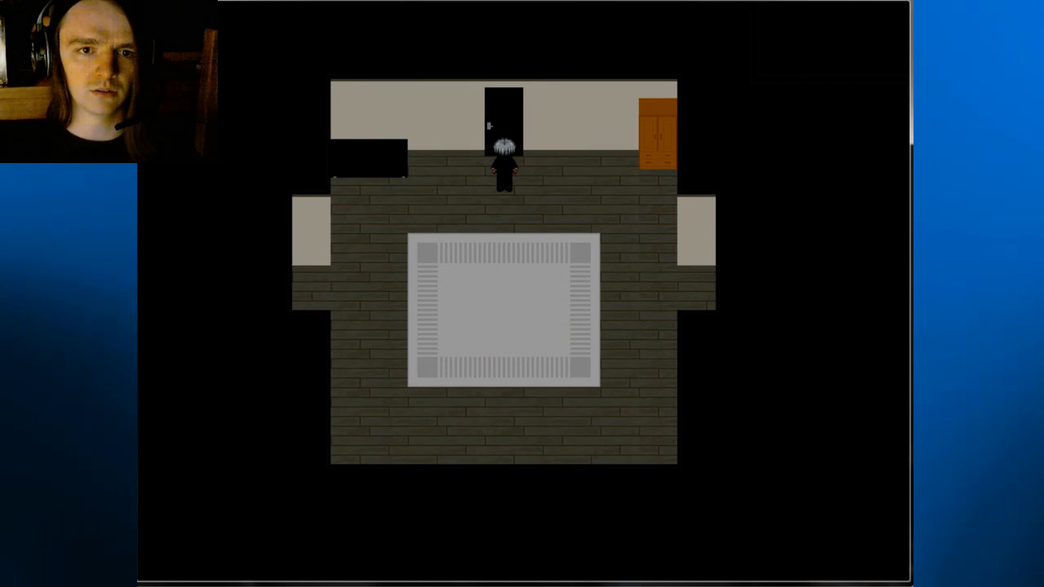
{"action": "key", "text": "down"}
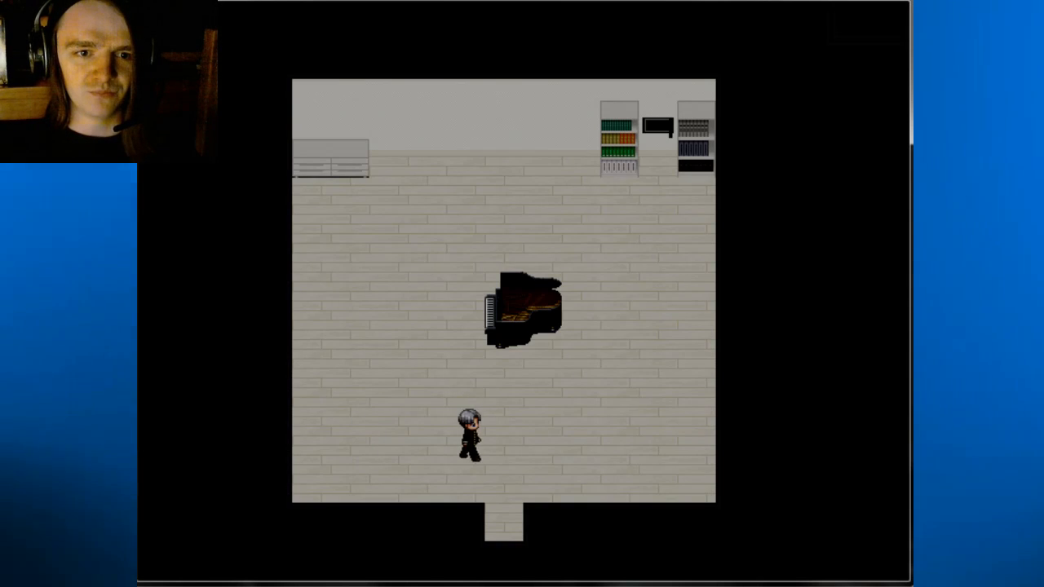
{"action": "key", "text": "up"}
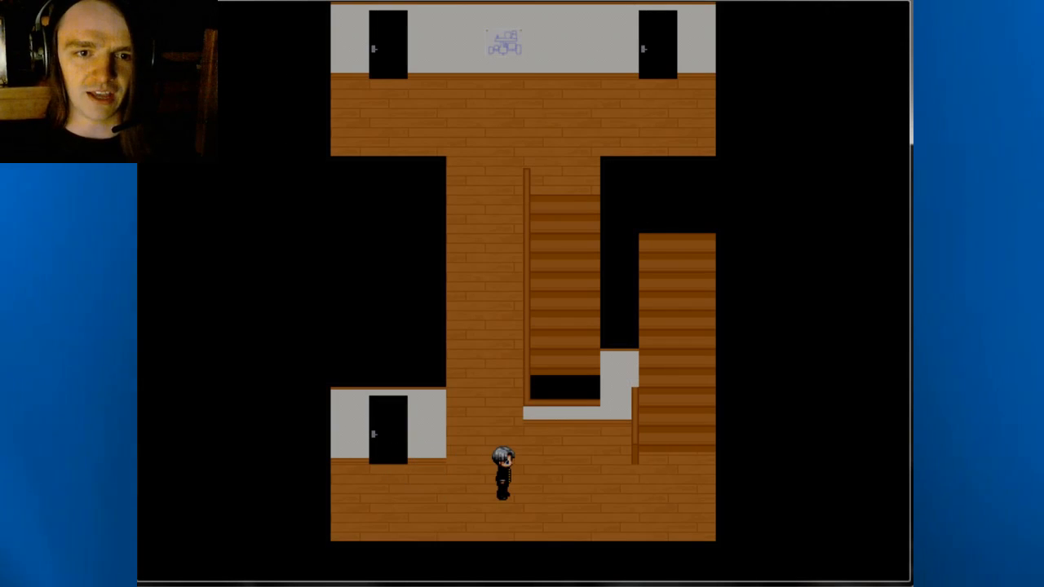
{"action": "key", "text": "Down"}
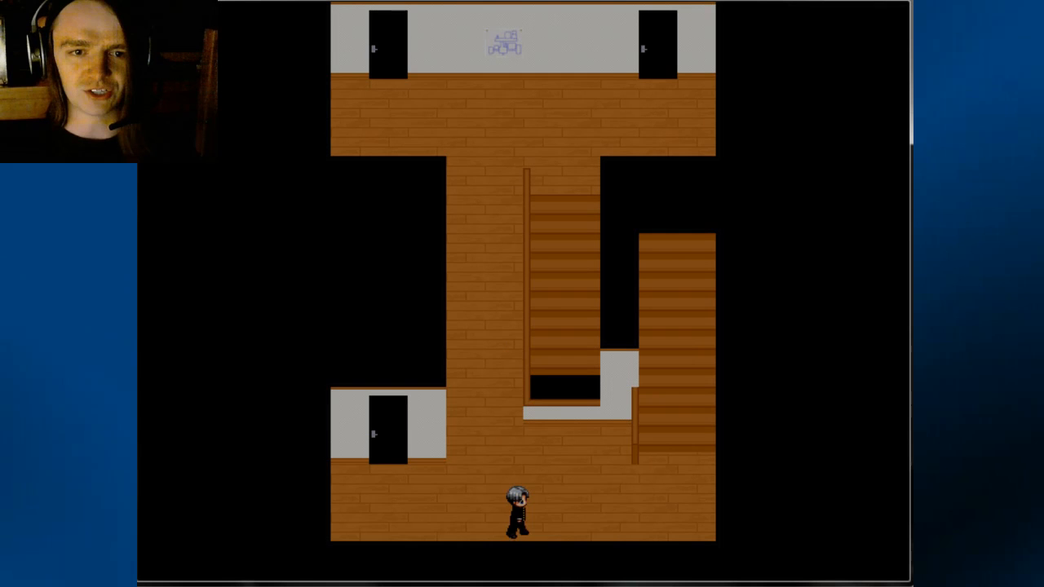
{"action": "key", "text": "right"}
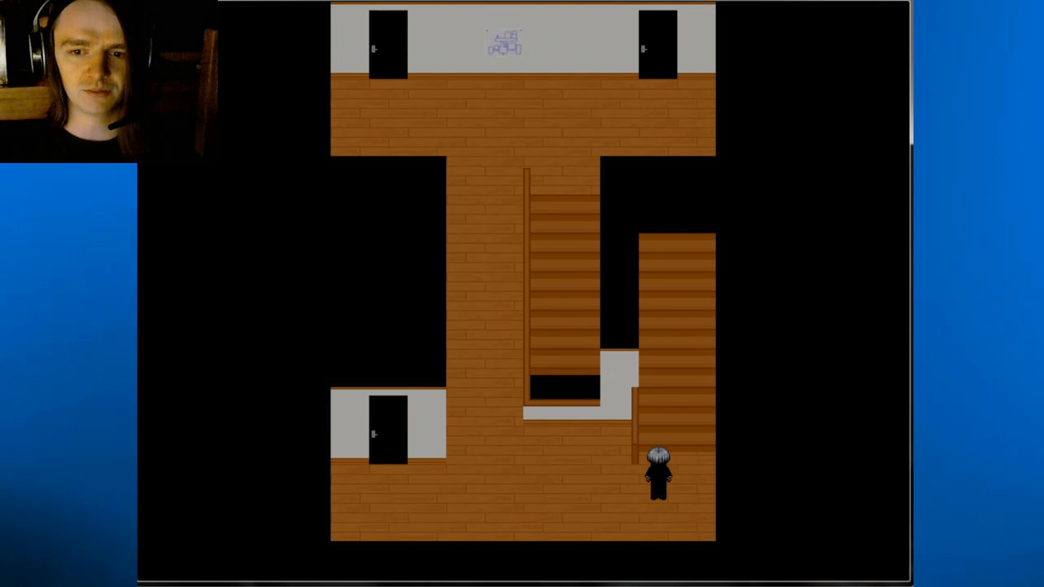
{"action": "key", "text": "up"}
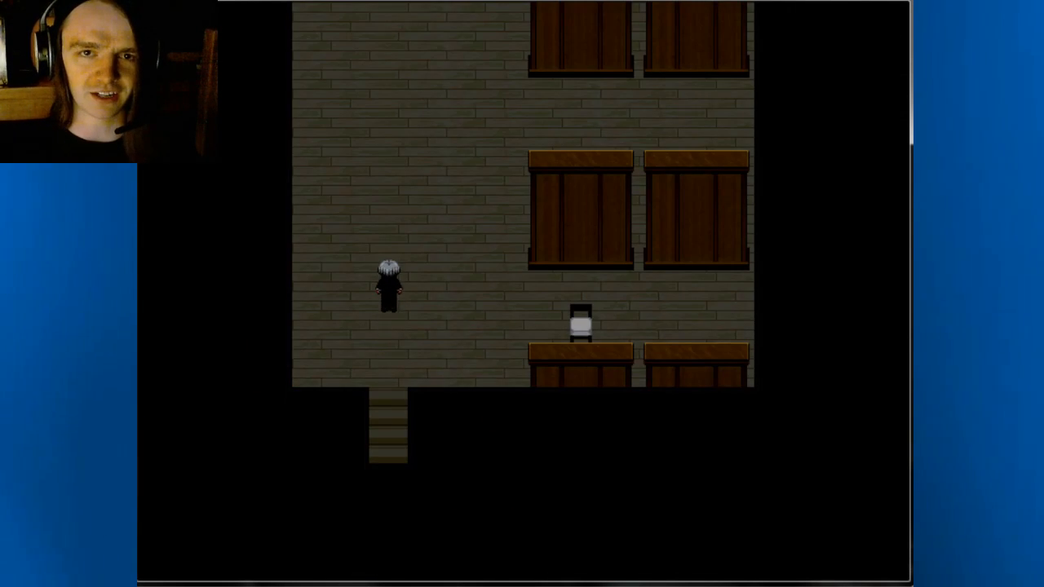
{"action": "key", "text": "up"}
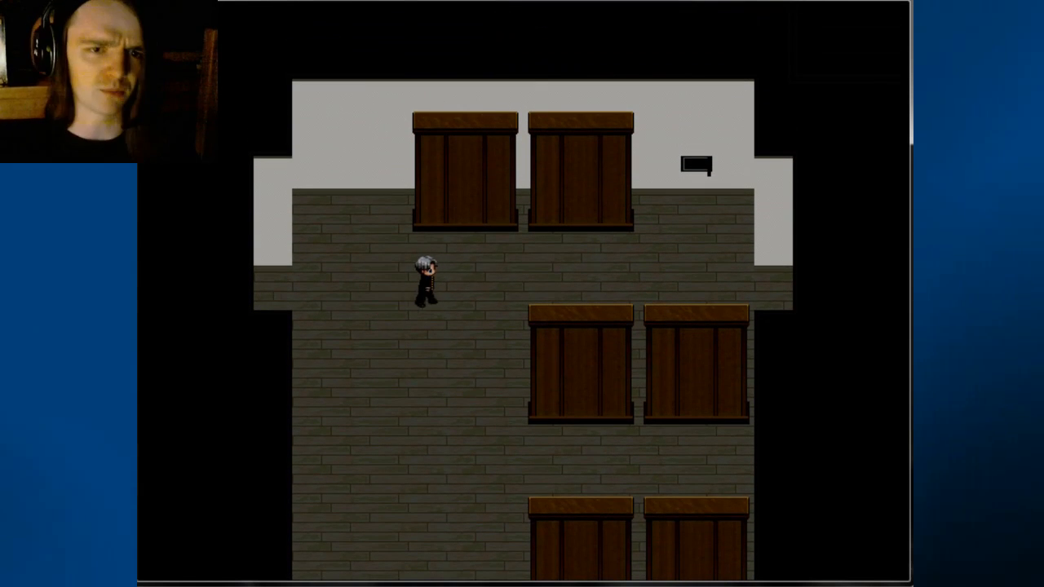
{"action": "key", "text": "right"}
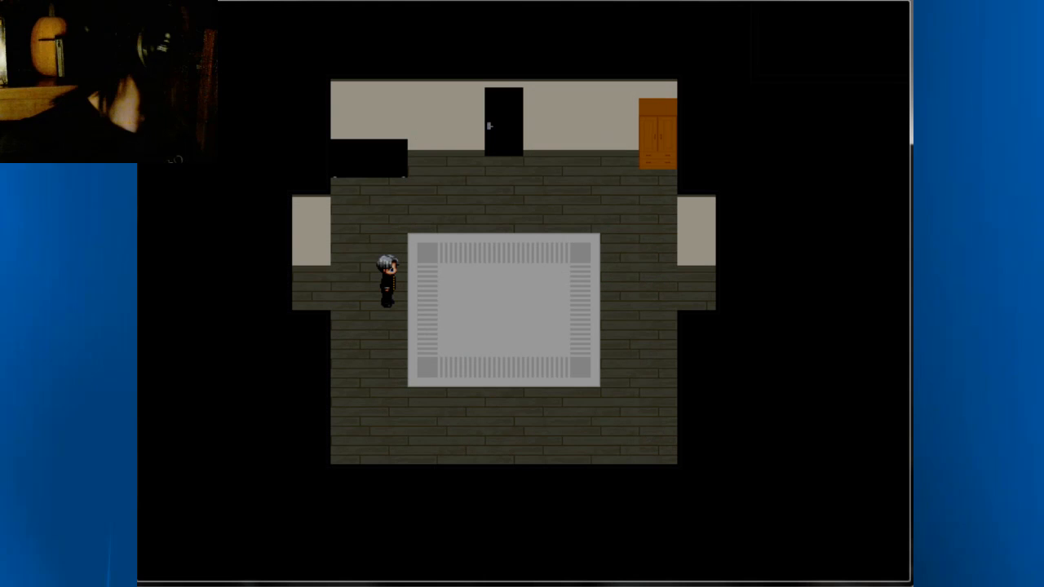
{"action": "key", "text": "up"}
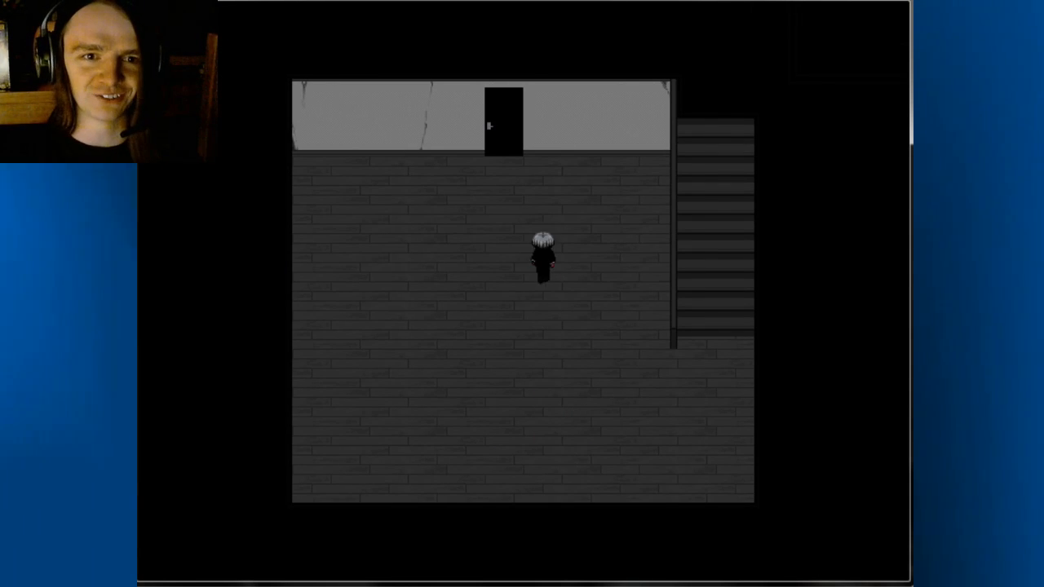
{"action": "key", "text": "up"}
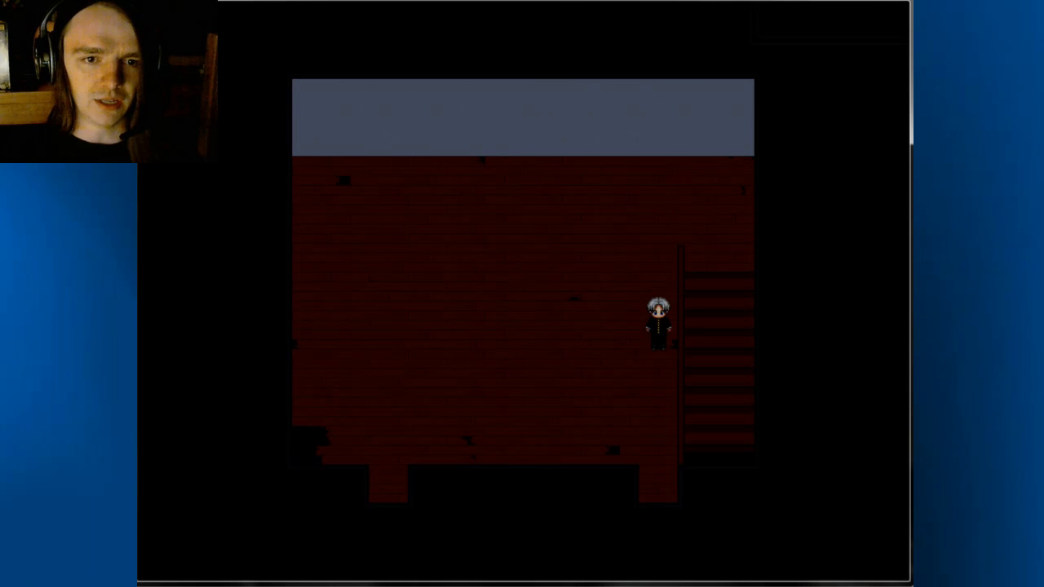
{"action": "key", "text": "up"}
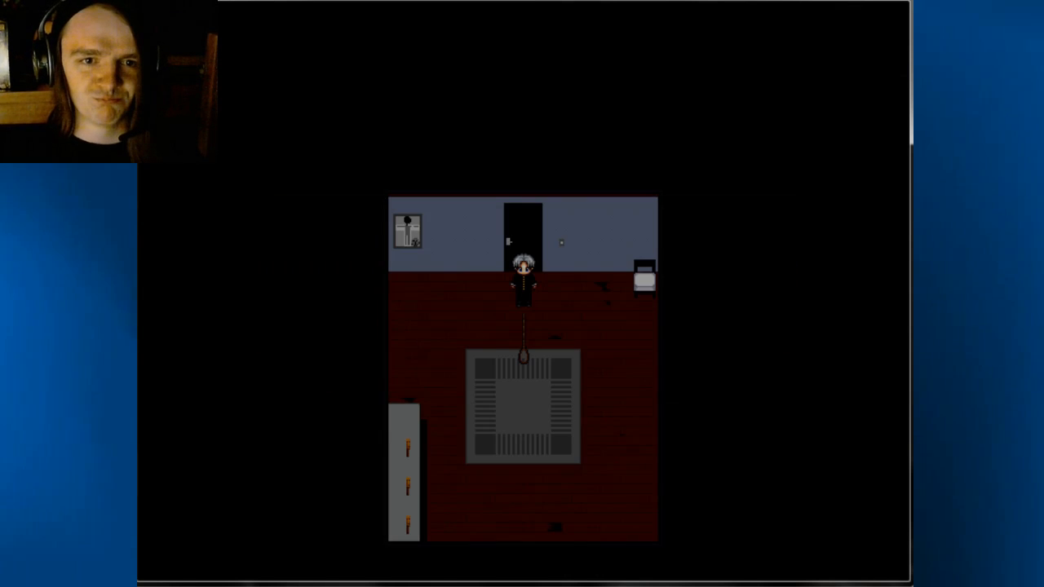
{"action": "key", "text": "down"}
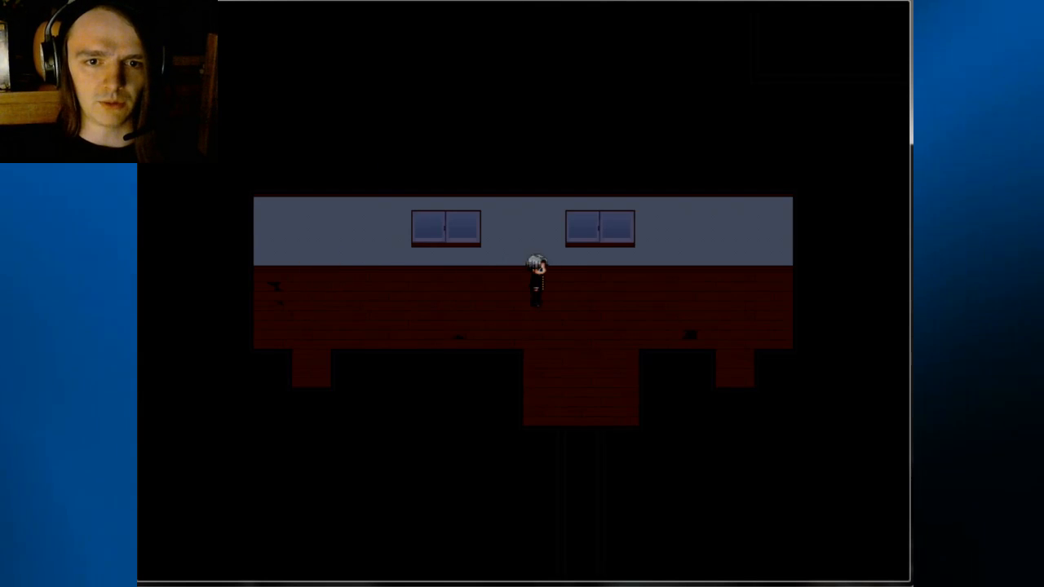
{"action": "key", "text": "right"}
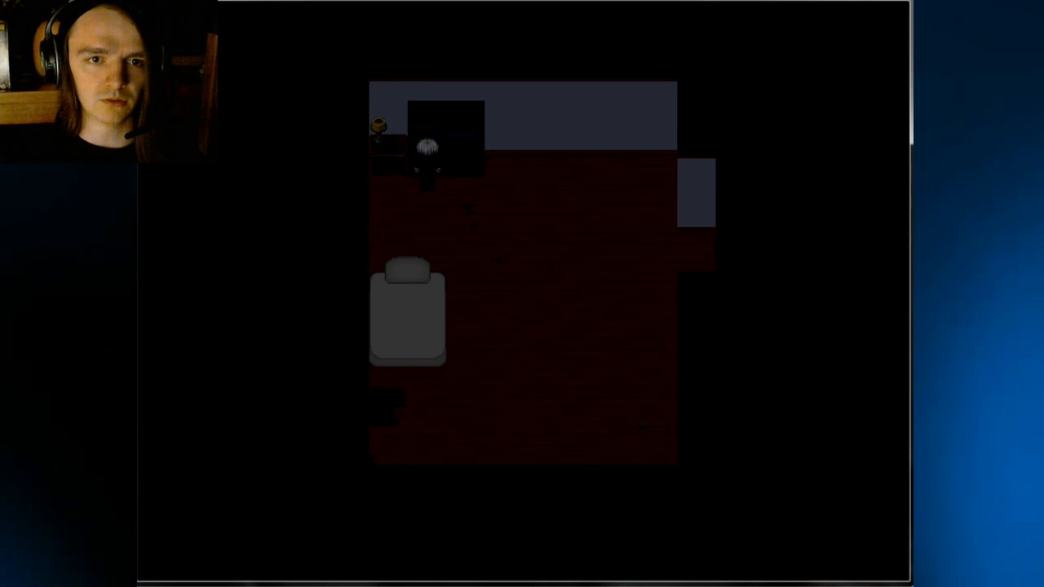
{"action": "key", "text": "down"}
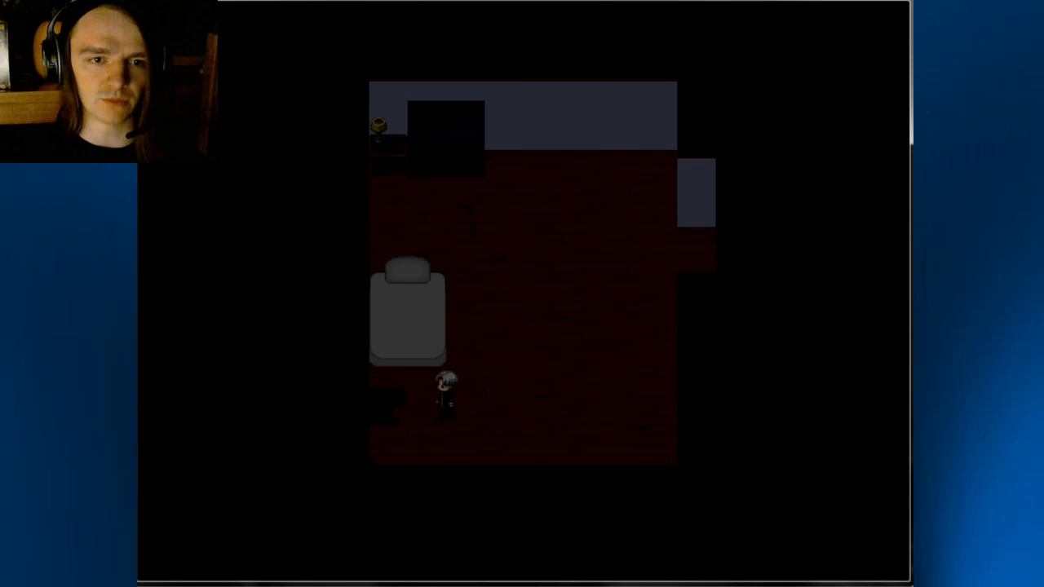
{"action": "key", "text": "up"}
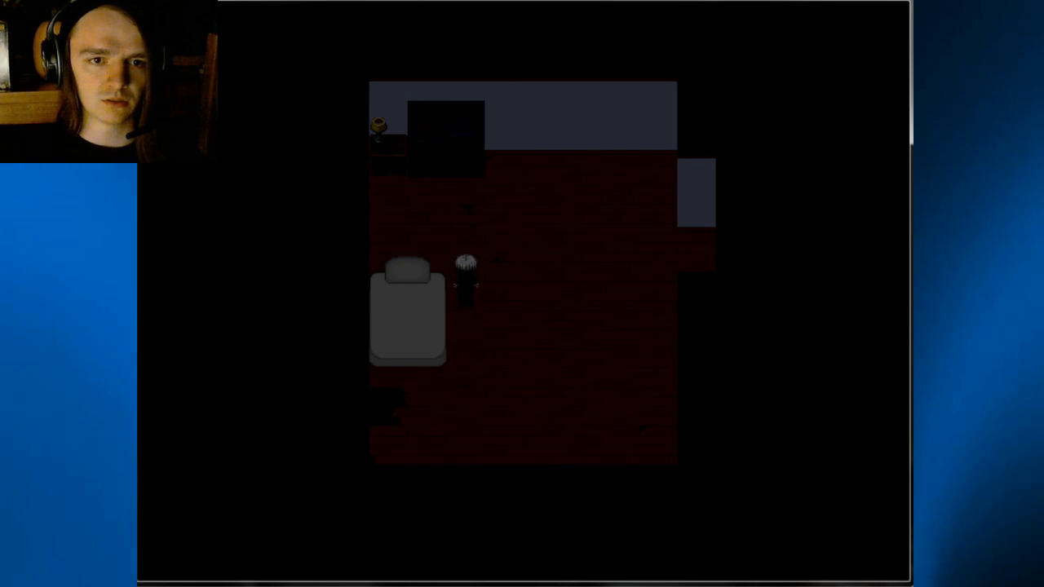
{"action": "key", "text": "up"}
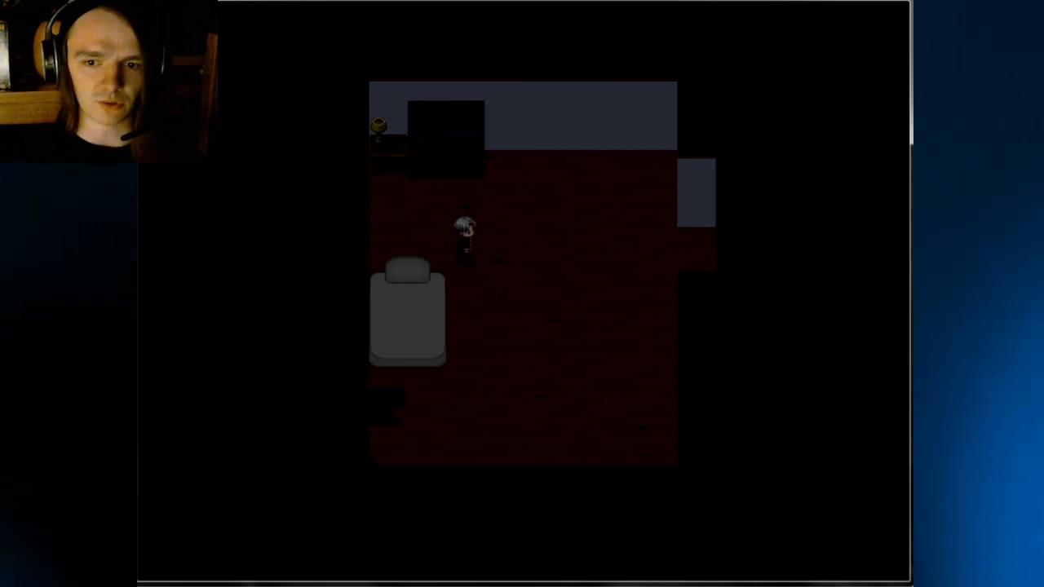
{"action": "key", "text": "up"}
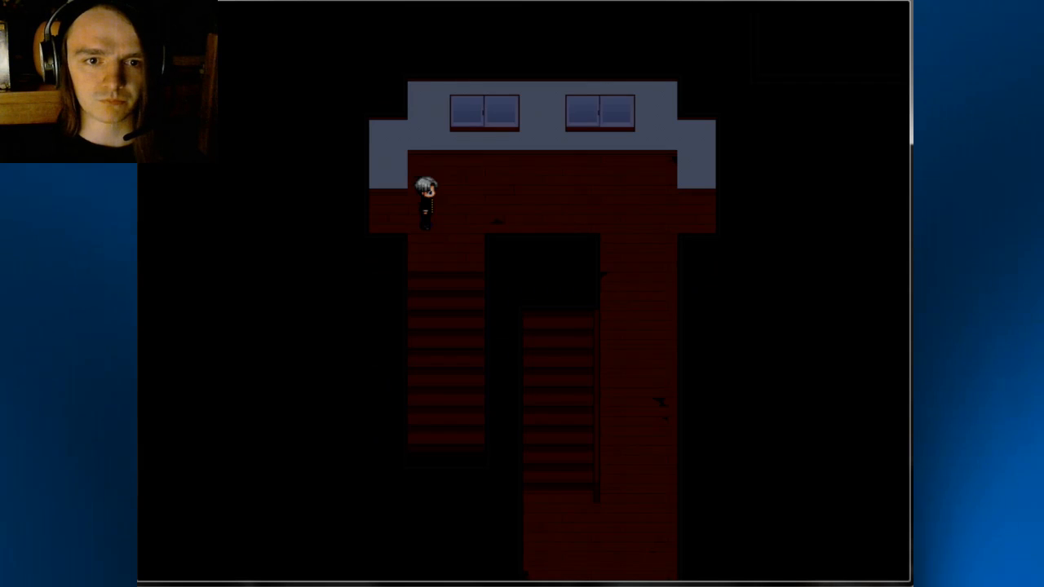
{"action": "key", "text": "Down"}
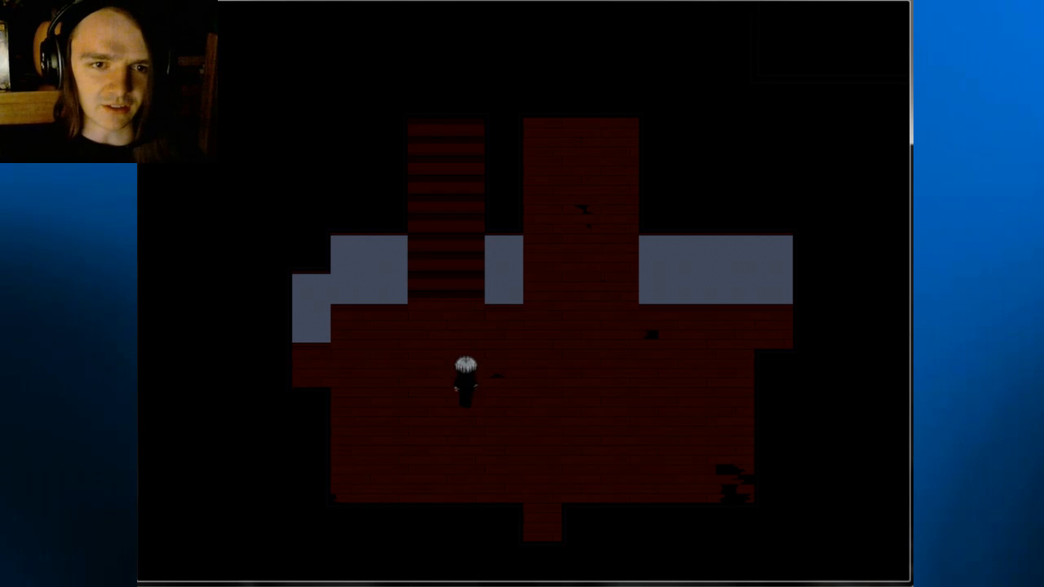
{"action": "key", "text": "Up"}
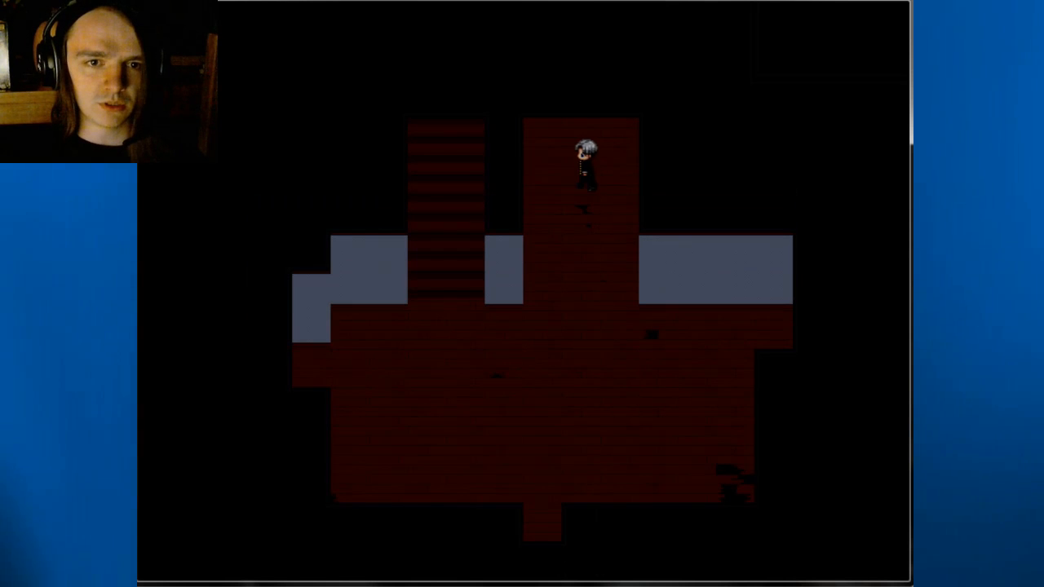
{"action": "key", "text": "up"}
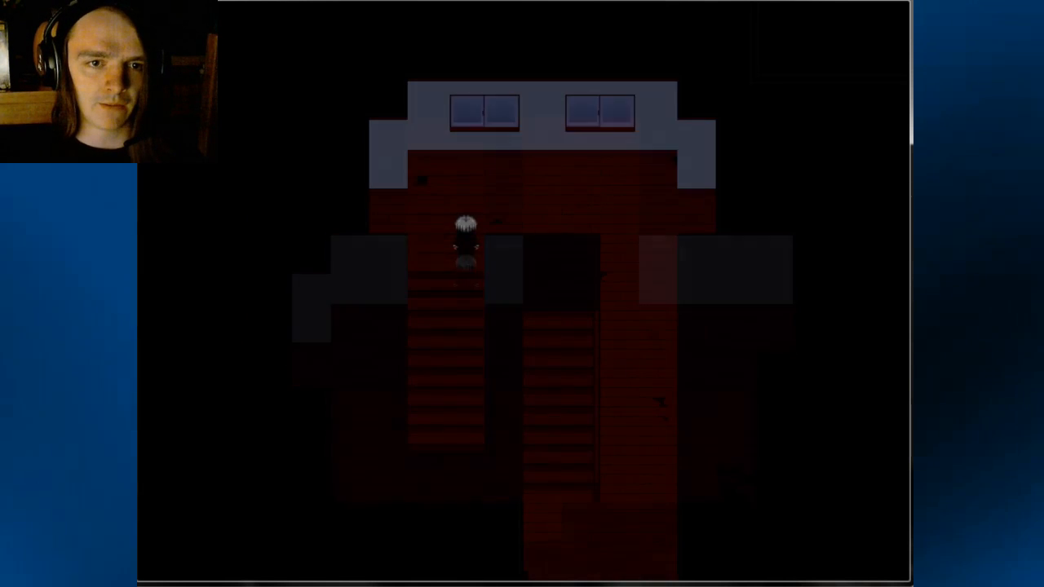
{"action": "key", "text": "up"}
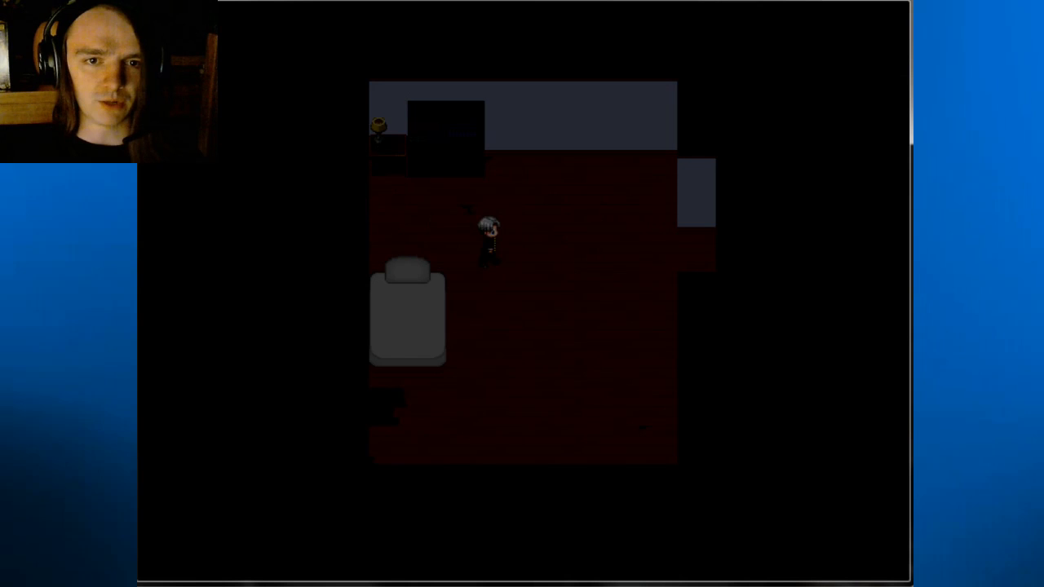
{"action": "key", "text": "Up"}
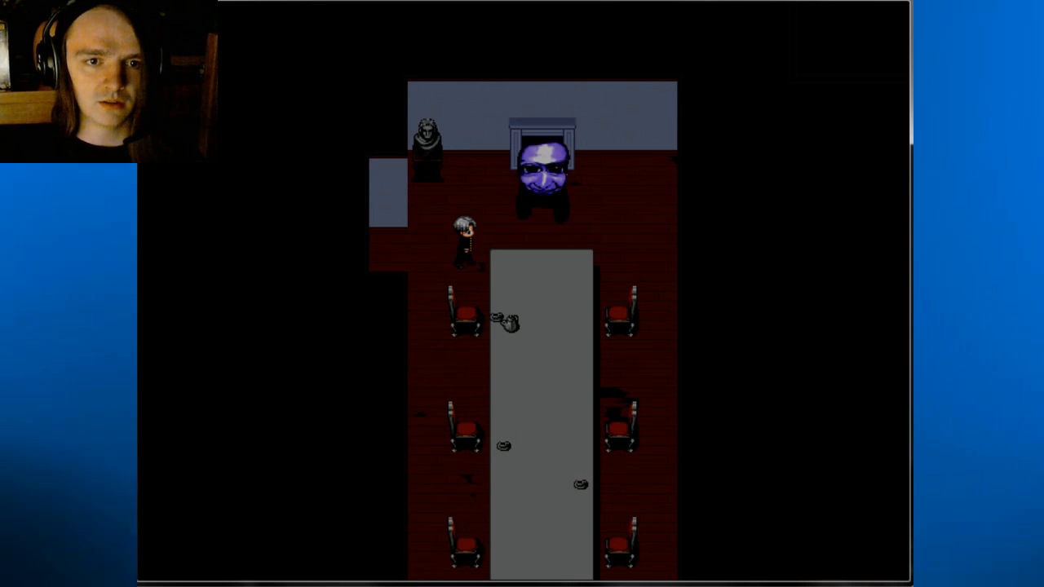
{"action": "key", "text": "up"}
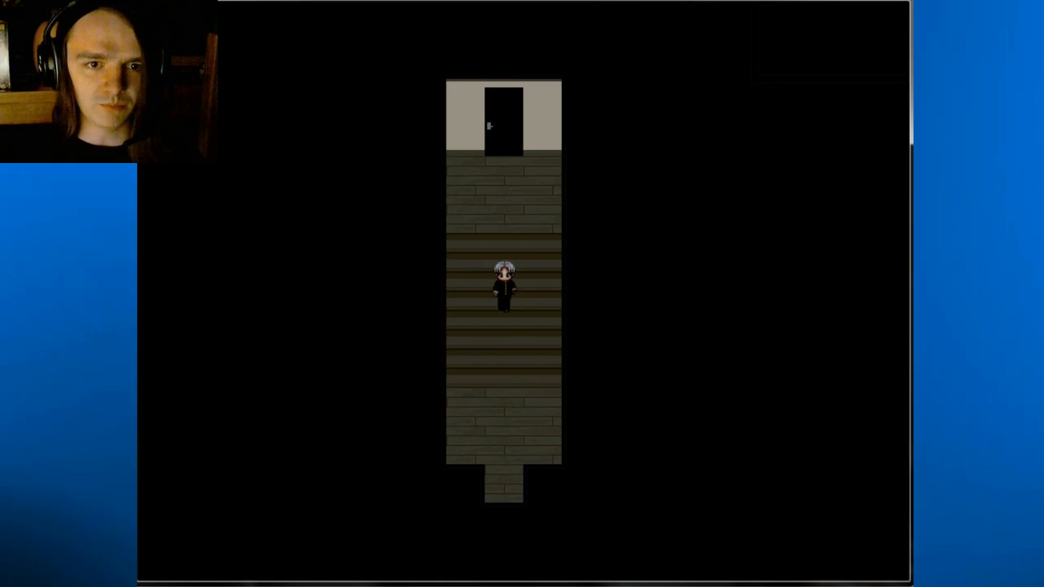
{"action": "key", "text": "up"}
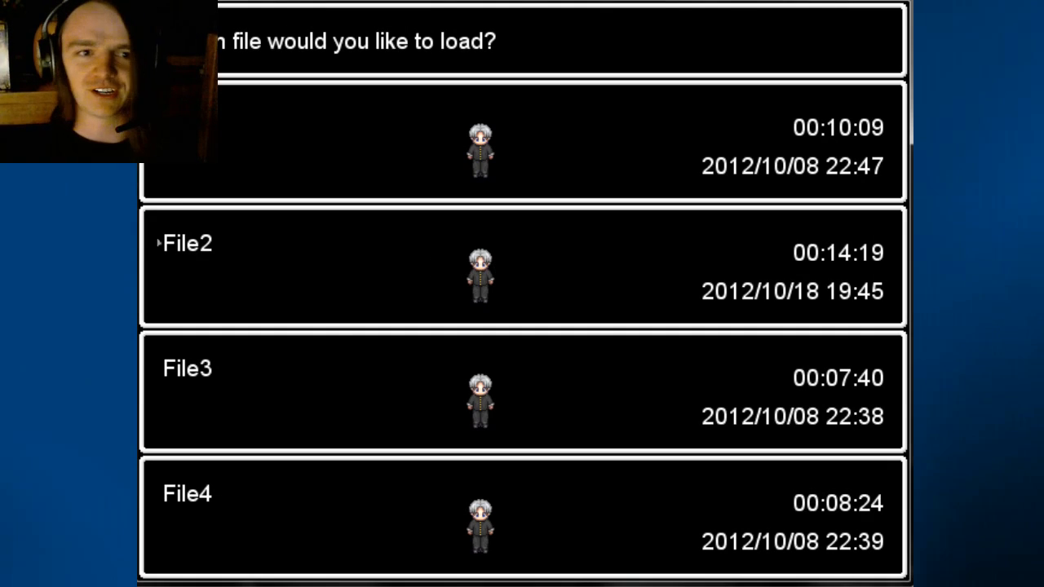
{"action": "left_click", "coordinate": [522, 267]}
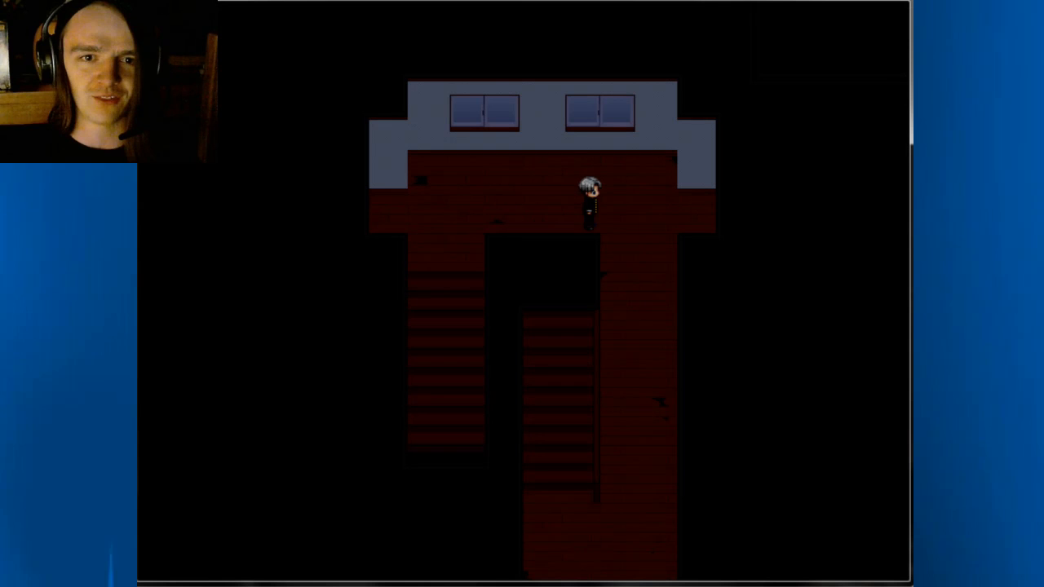
{"action": "key", "text": "down"}
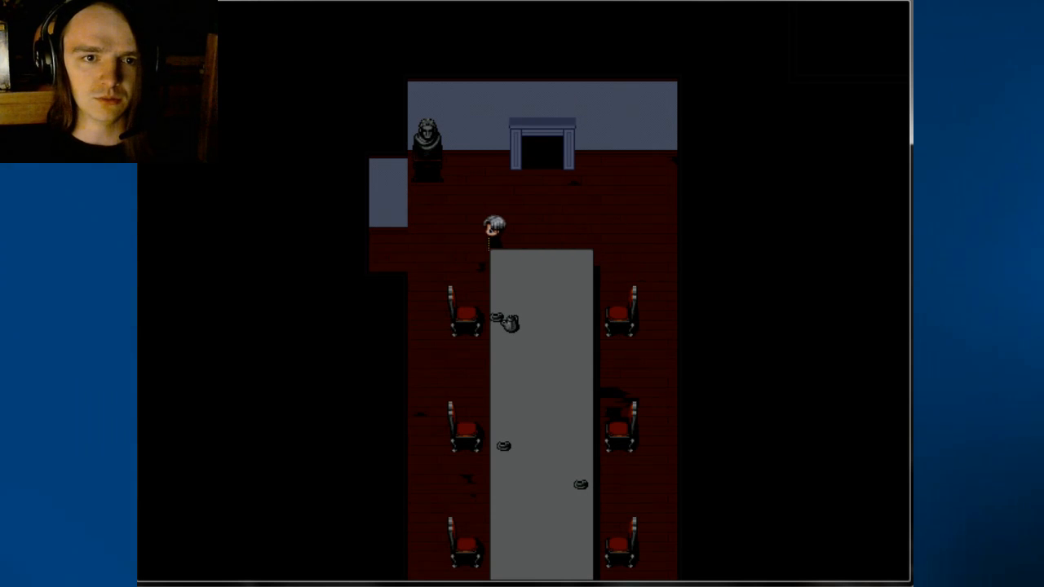
{"action": "key", "text": "Up"}
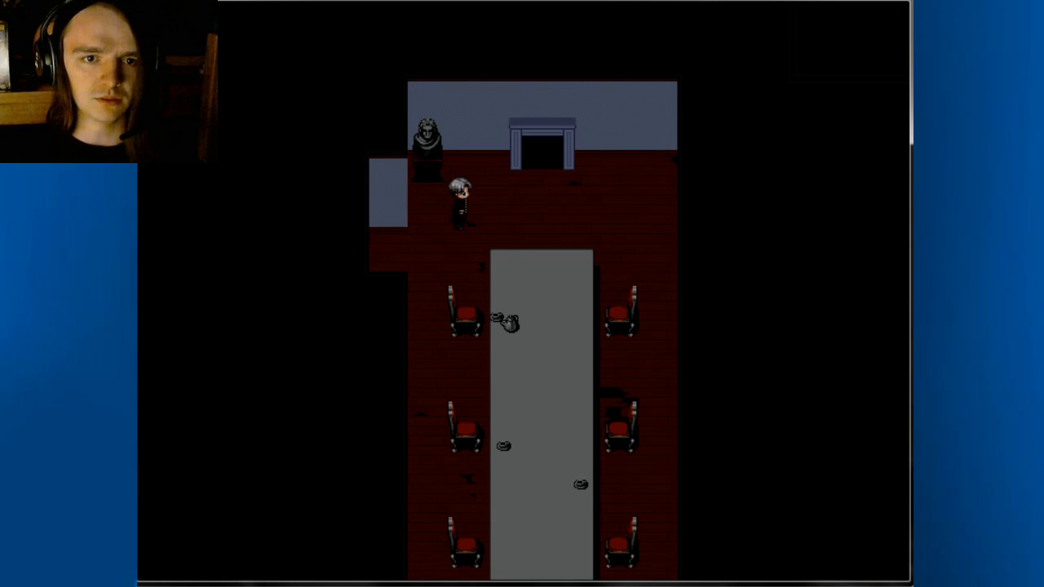
{"action": "key", "text": "Up"}
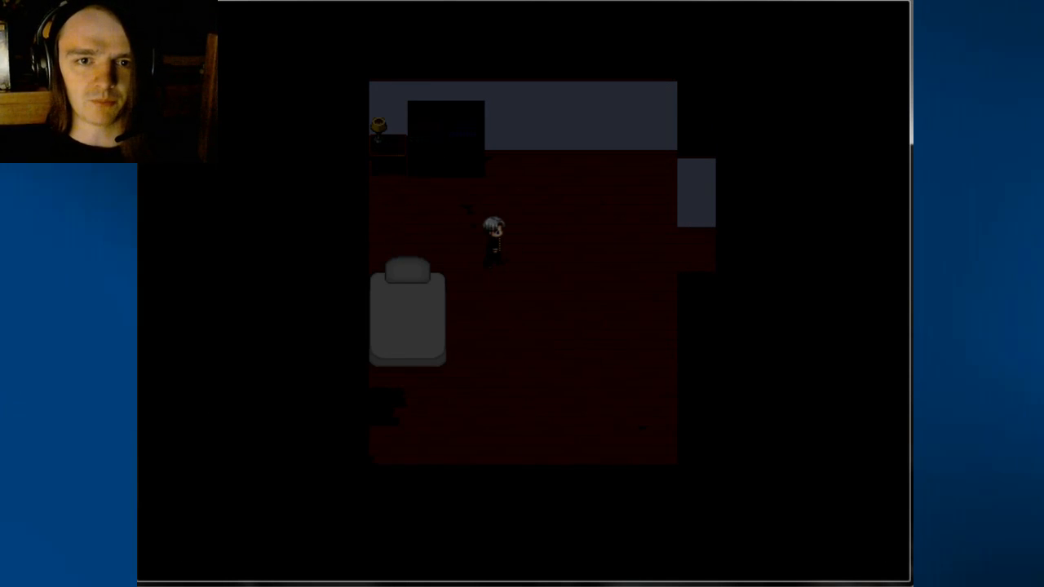
{"action": "key", "text": "up"}
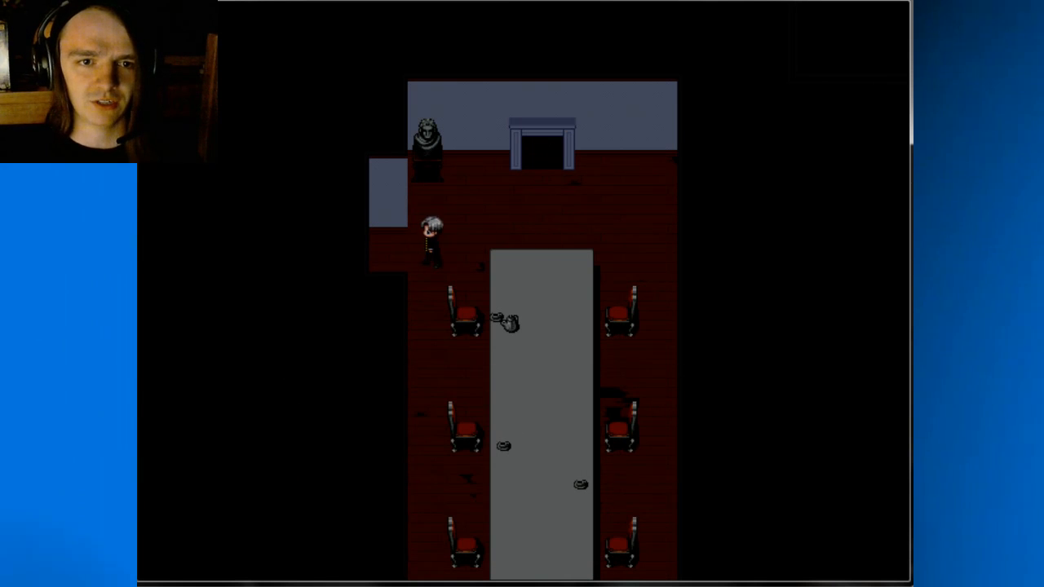
{"action": "key", "text": "up"}
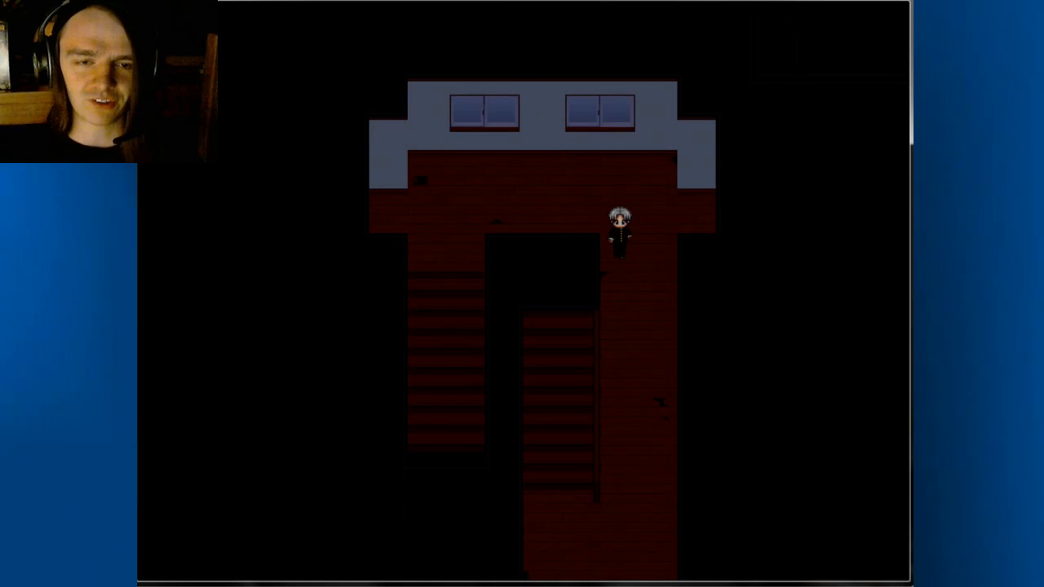
{"action": "key", "text": "down"}
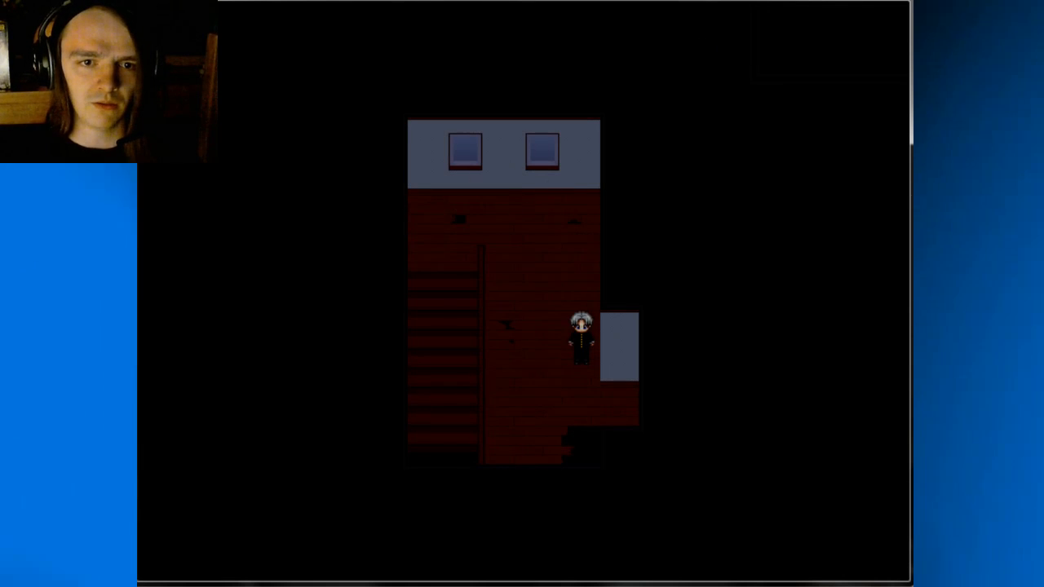
{"action": "key", "text": "down"}
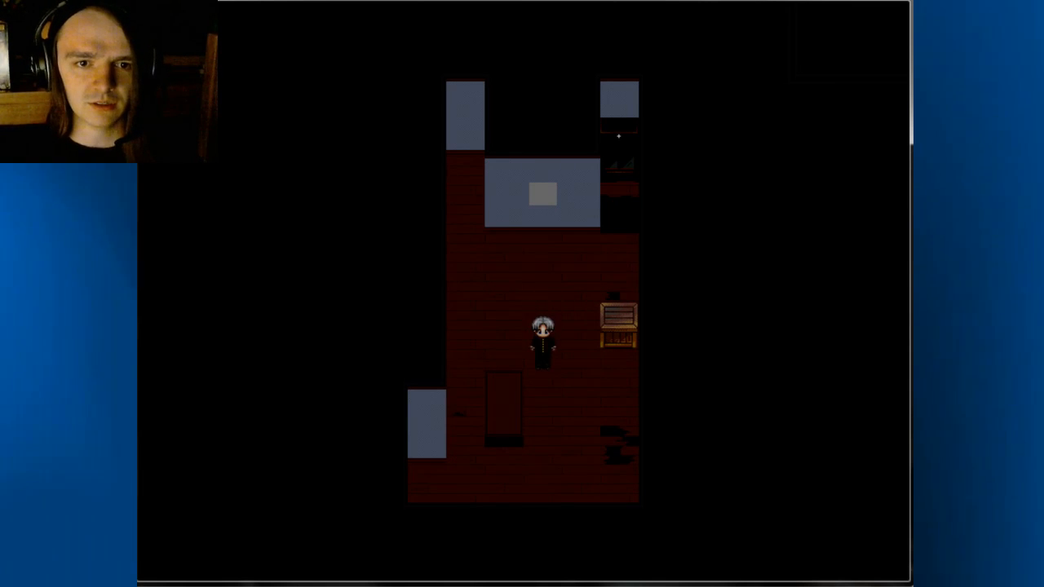
{"action": "key", "text": "Up"}
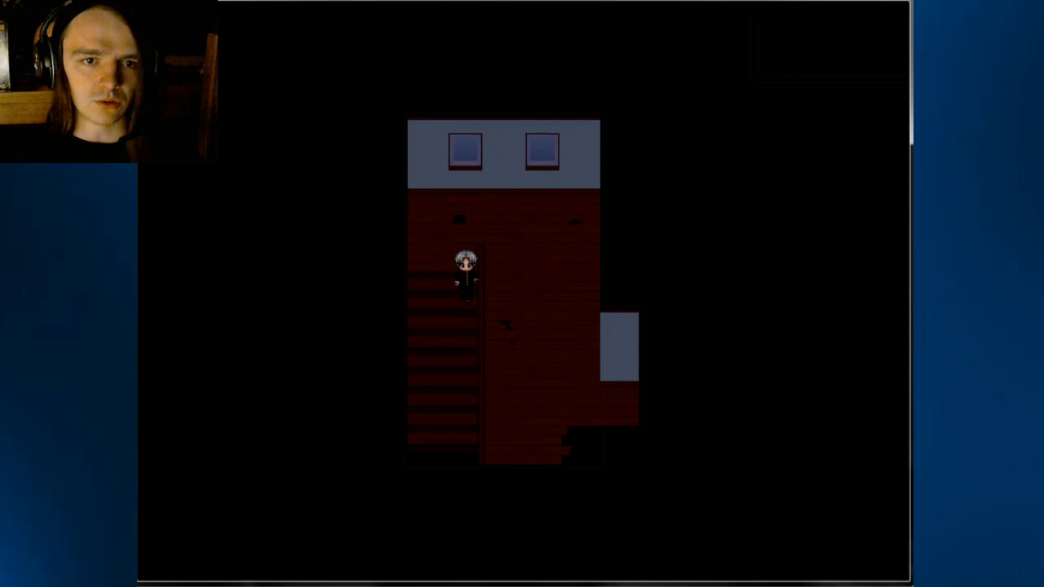
{"action": "key", "text": "Right"}
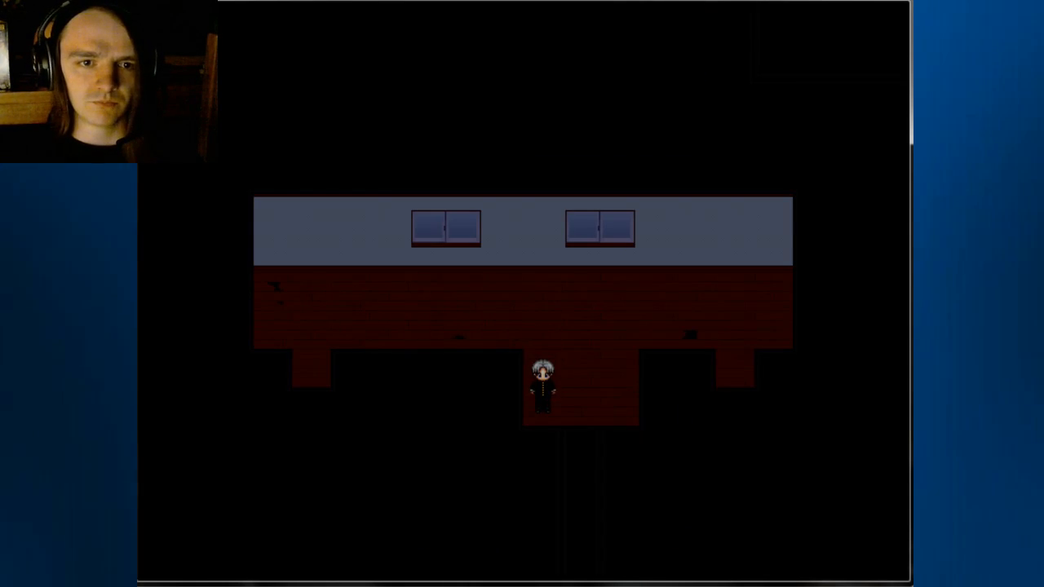
{"action": "key", "text": "Up"}
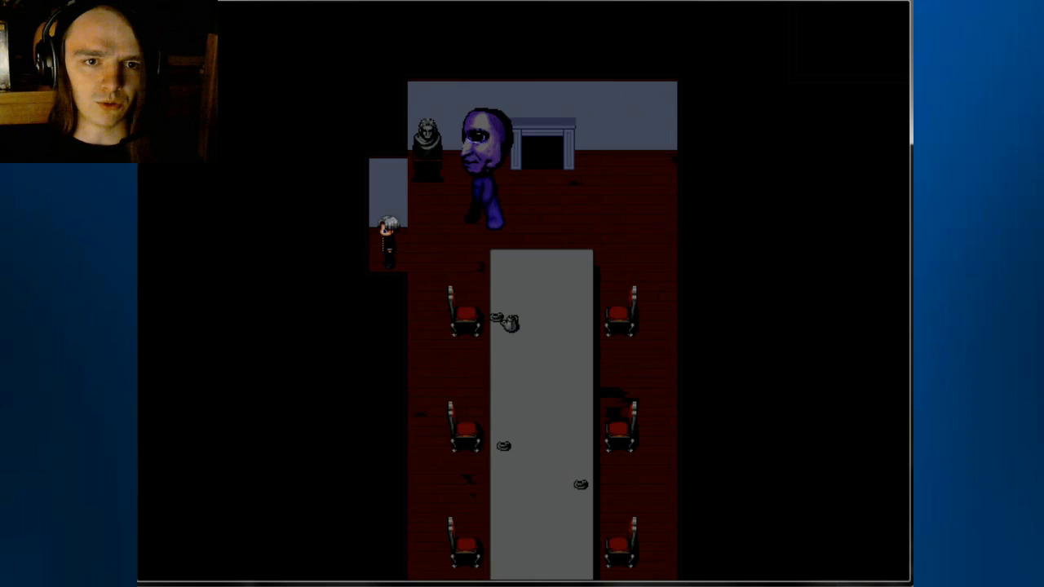
{"action": "key", "text": "Down"}
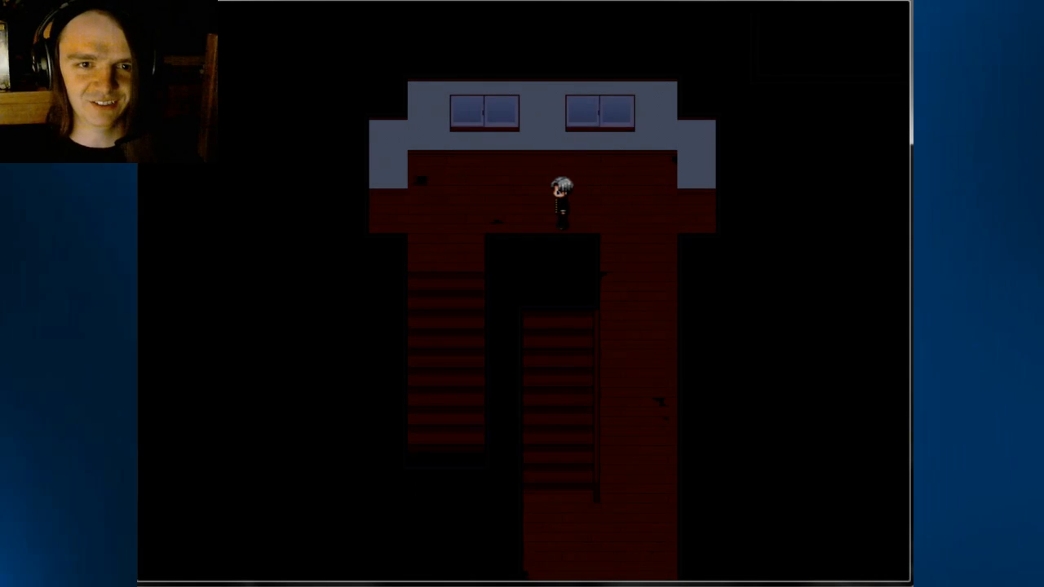
{"action": "key", "text": "Down"}
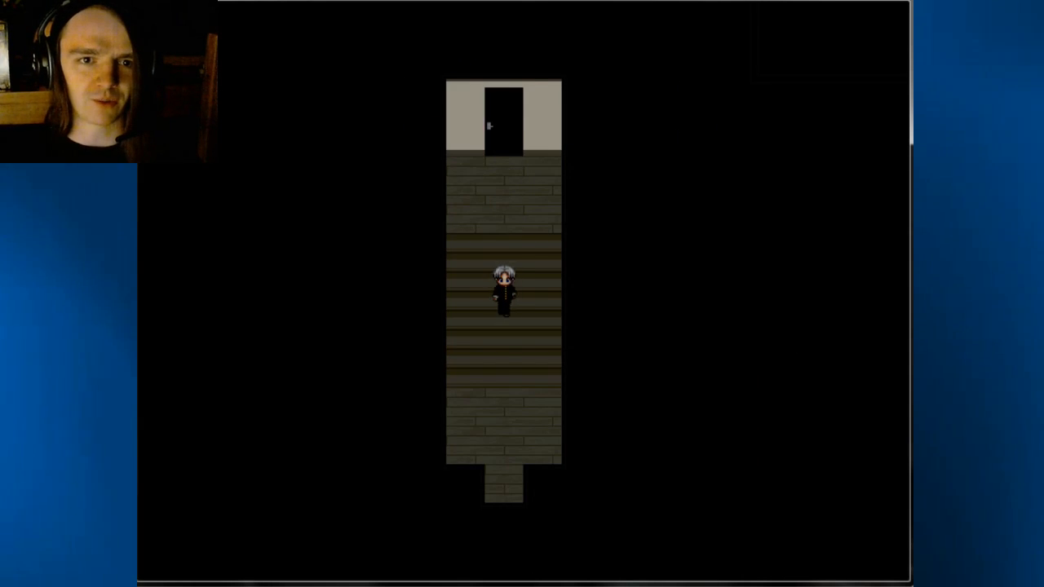
{"action": "key", "text": "Up"}
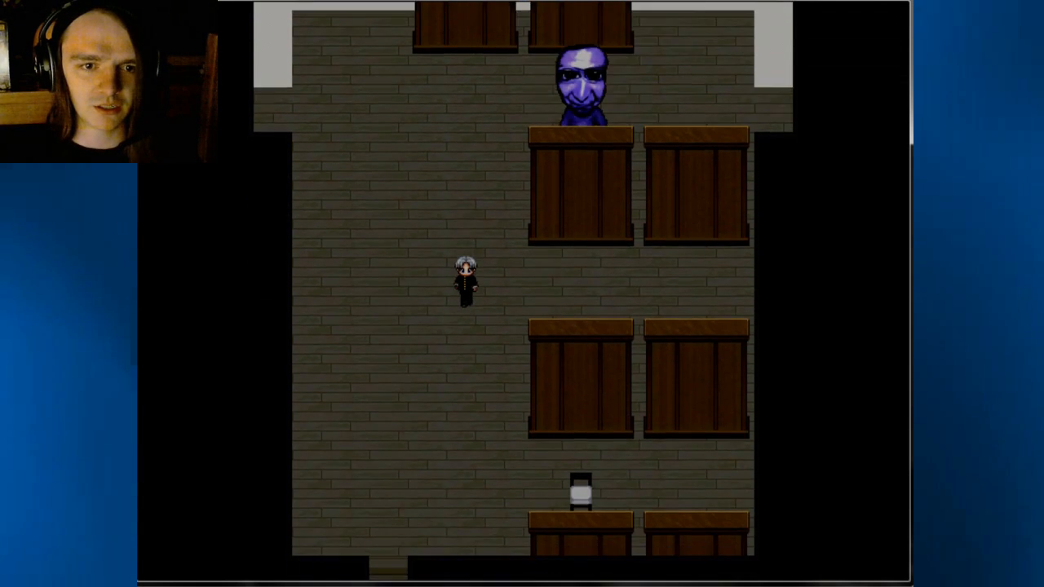
{"action": "key", "text": "Down"}
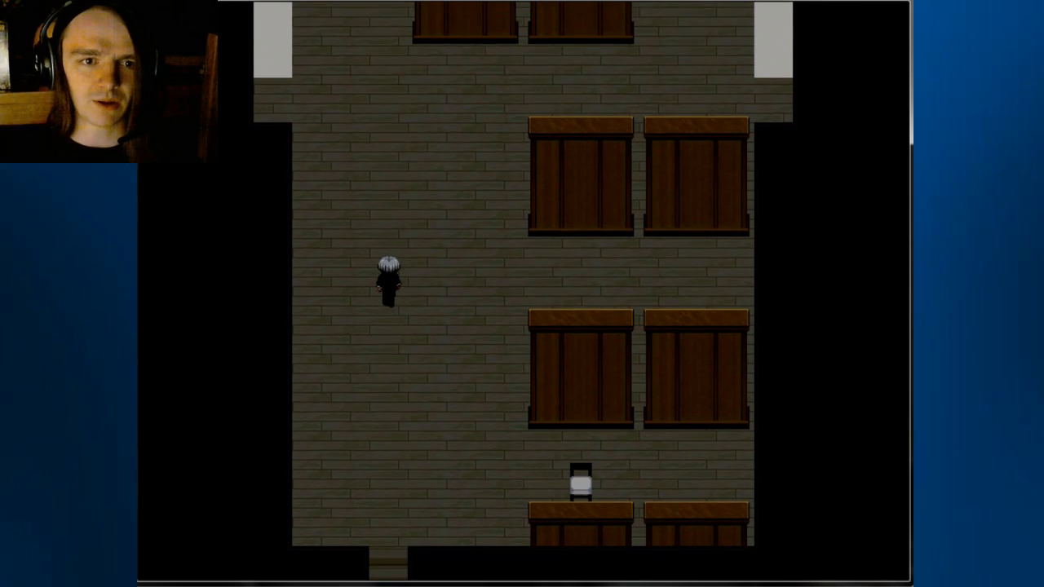
{"action": "key", "text": "up"}
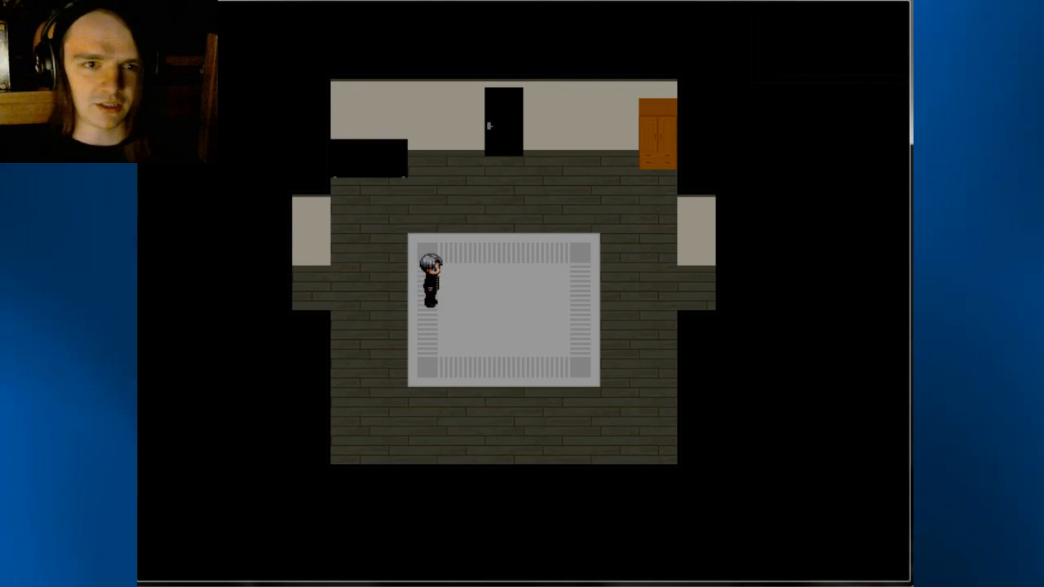
{"action": "key", "text": "up"}
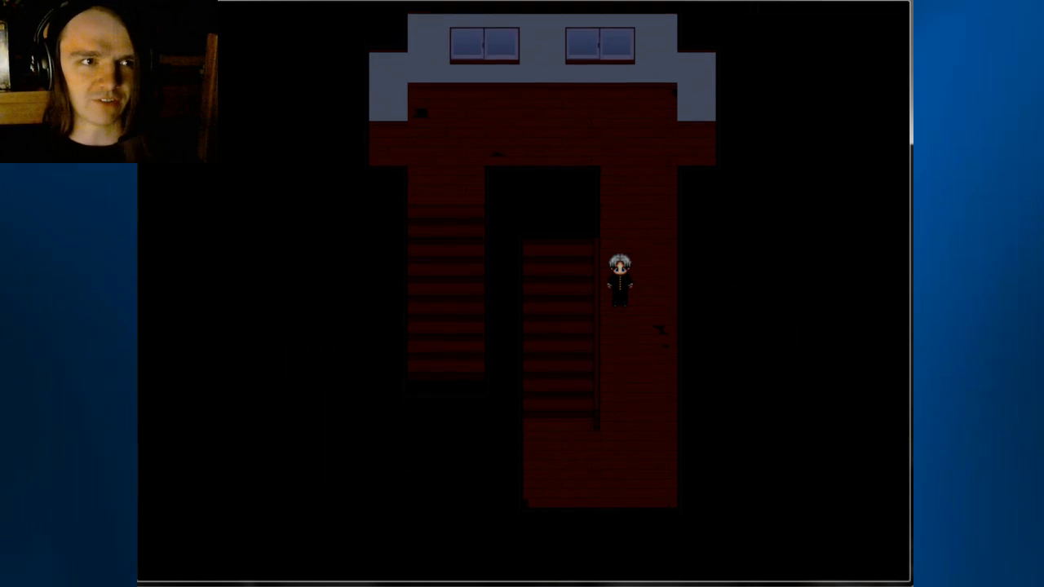
{"action": "key", "text": "up"}
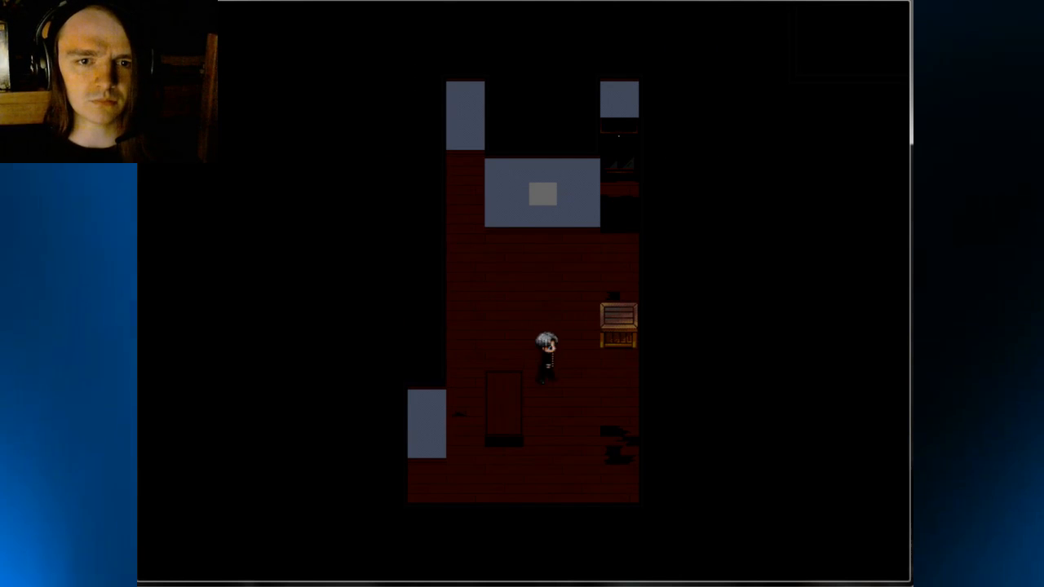
{"action": "key", "text": "up"}
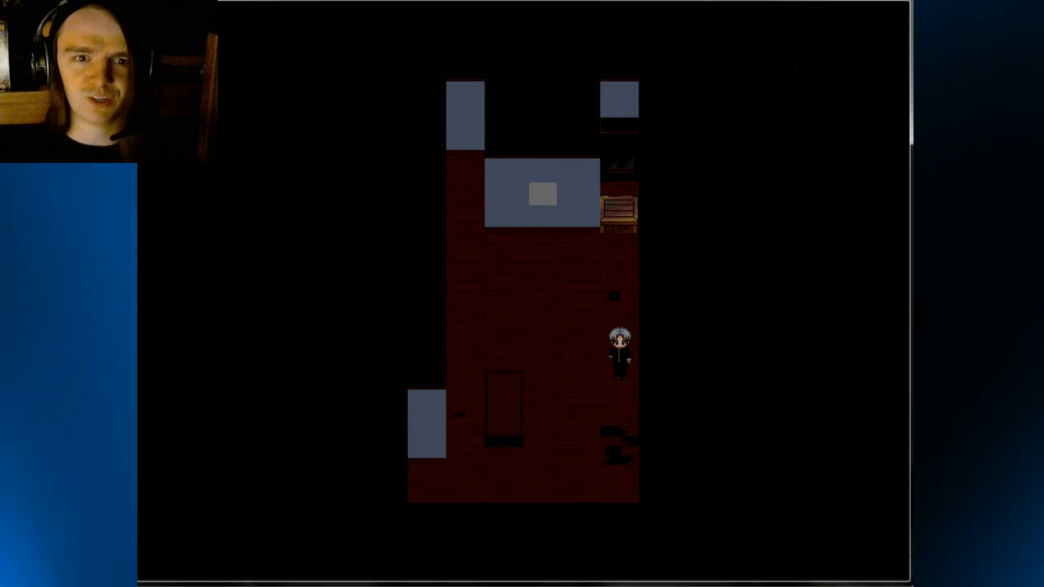
{"action": "key", "text": "Down"}
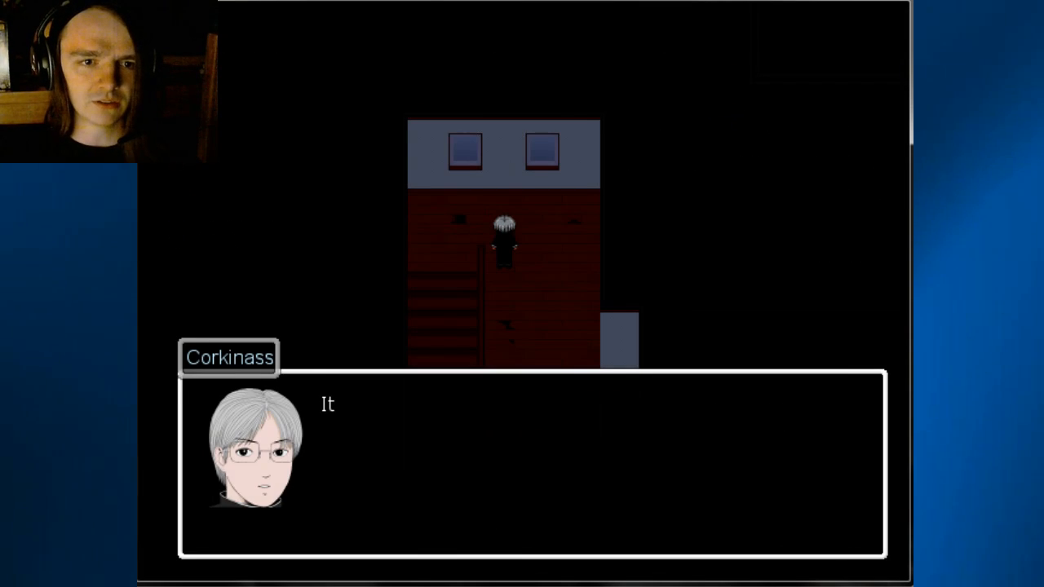
{"action": "key", "text": "escape"}
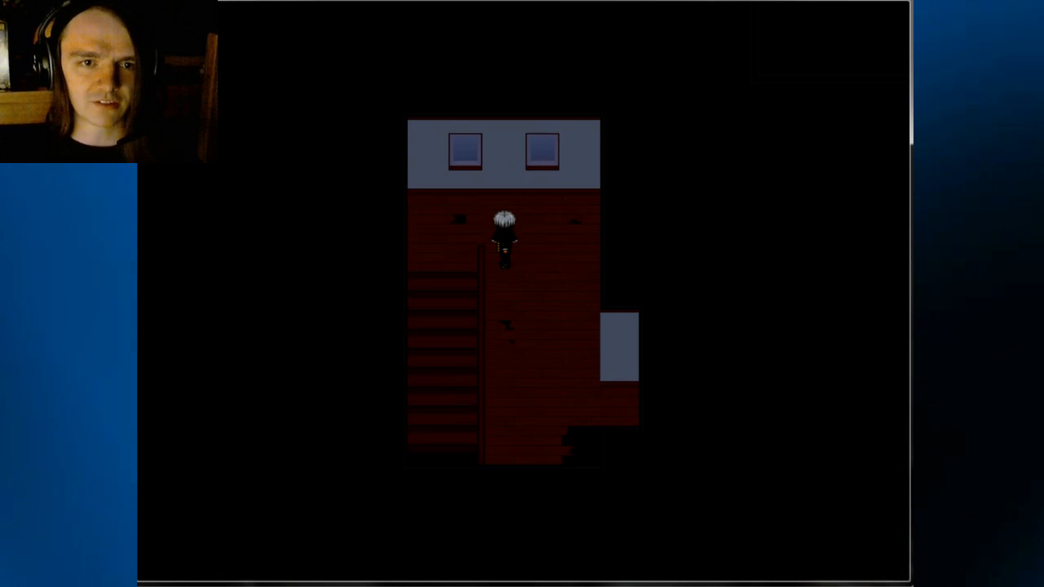
{"action": "key", "text": "Down"}
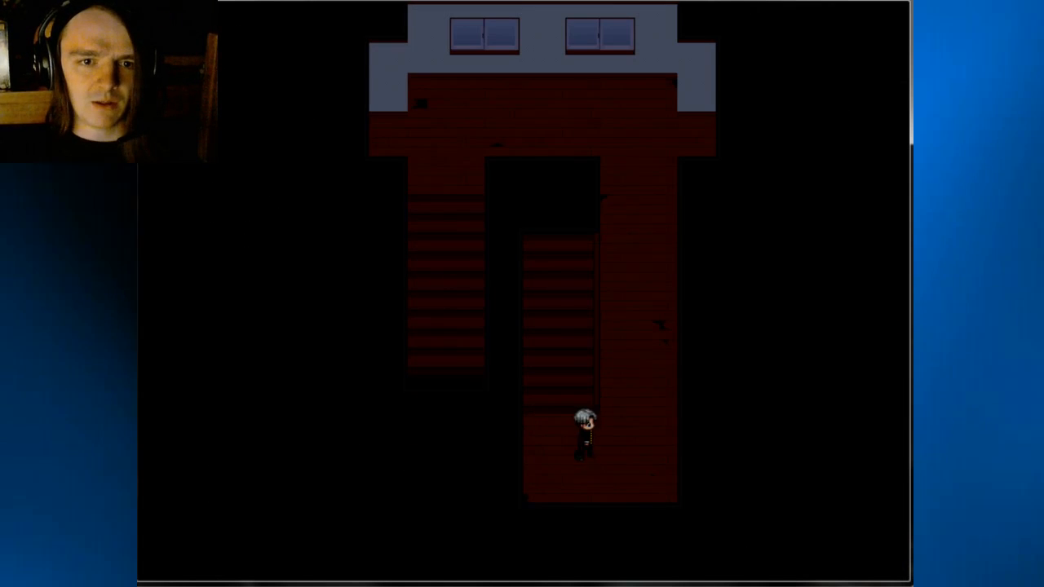
{"action": "key", "text": "up"}
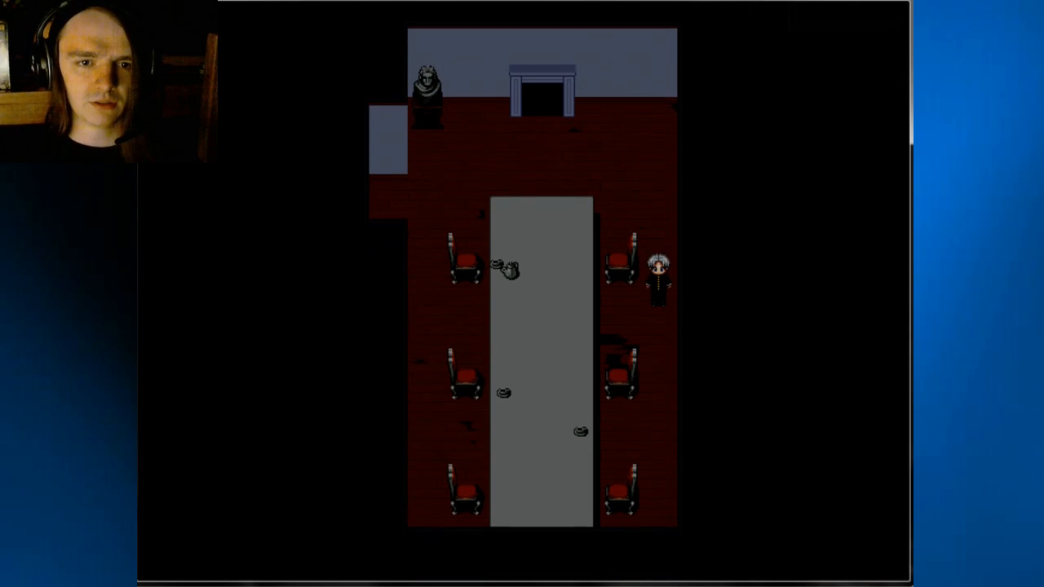
{"action": "key", "text": "Down"}
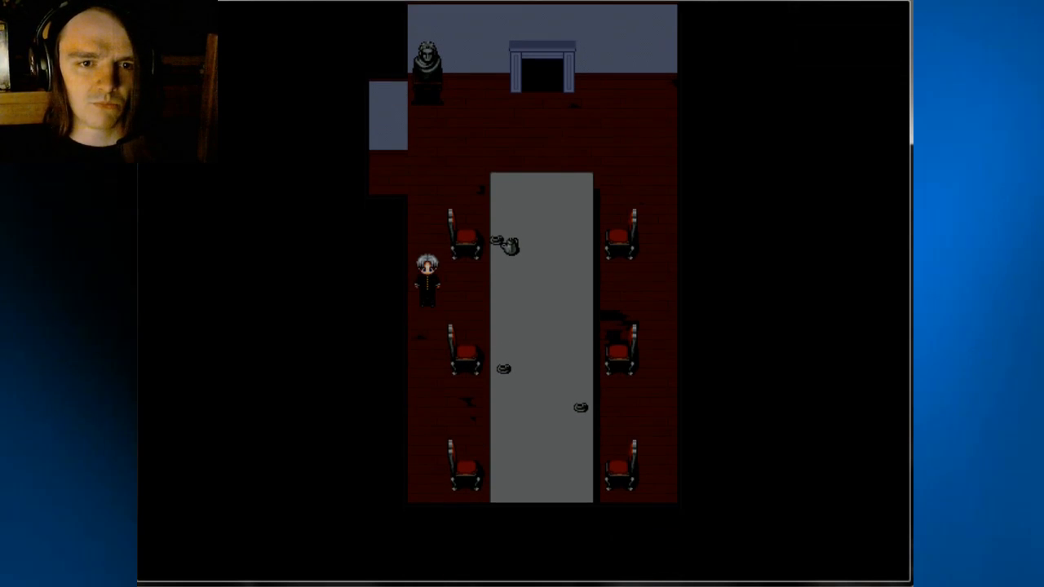
{"action": "key", "text": "Down"}
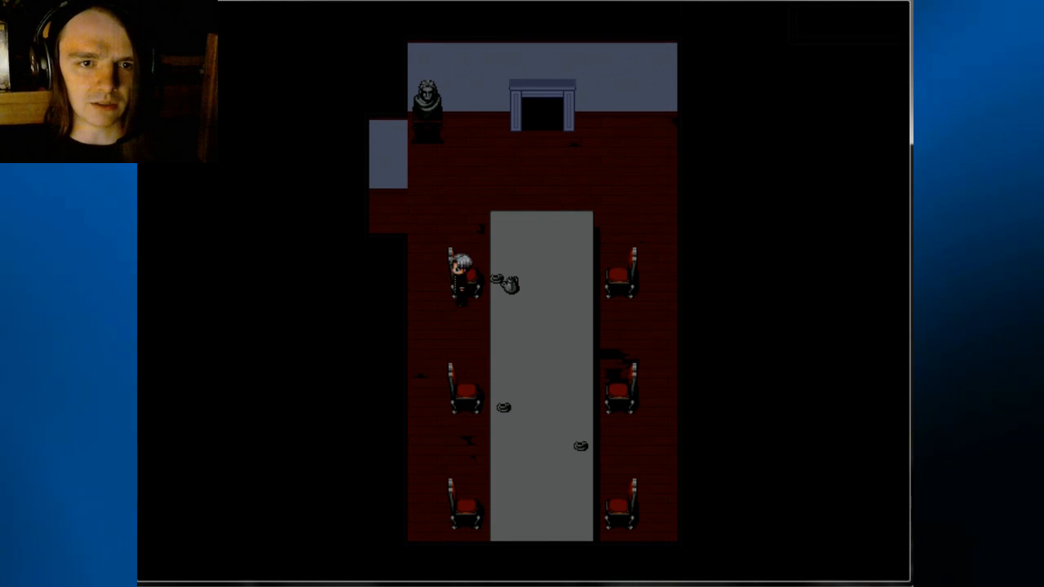
{"action": "key", "text": "Up"}
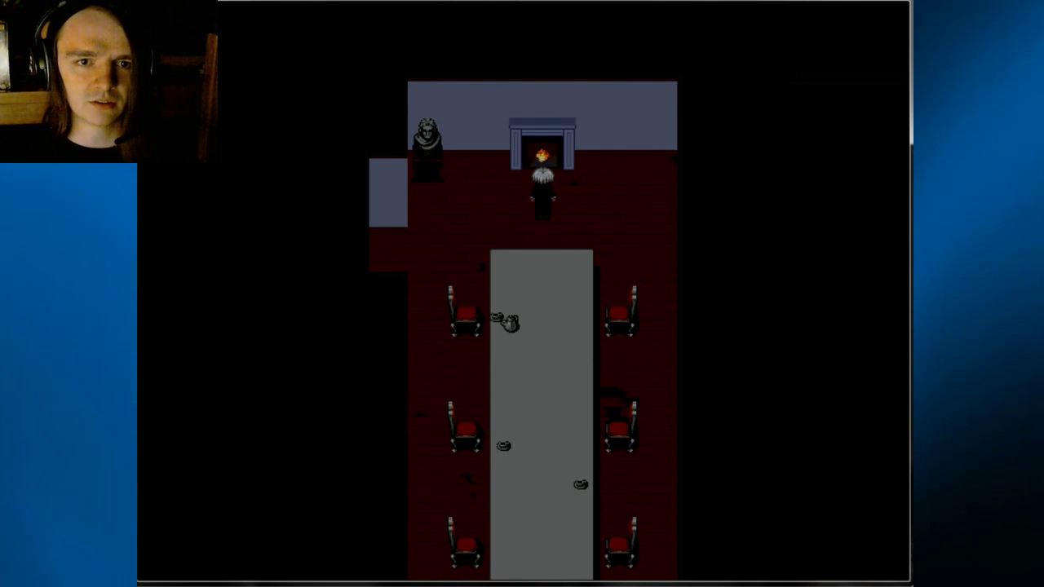
{"action": "key", "text": "right"}
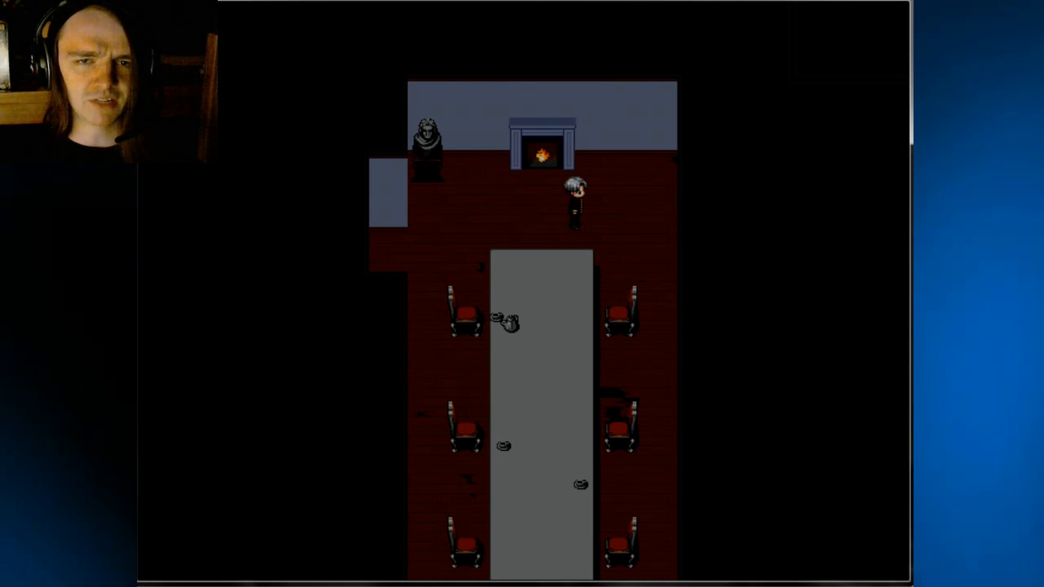
{"action": "key", "text": "Left"}
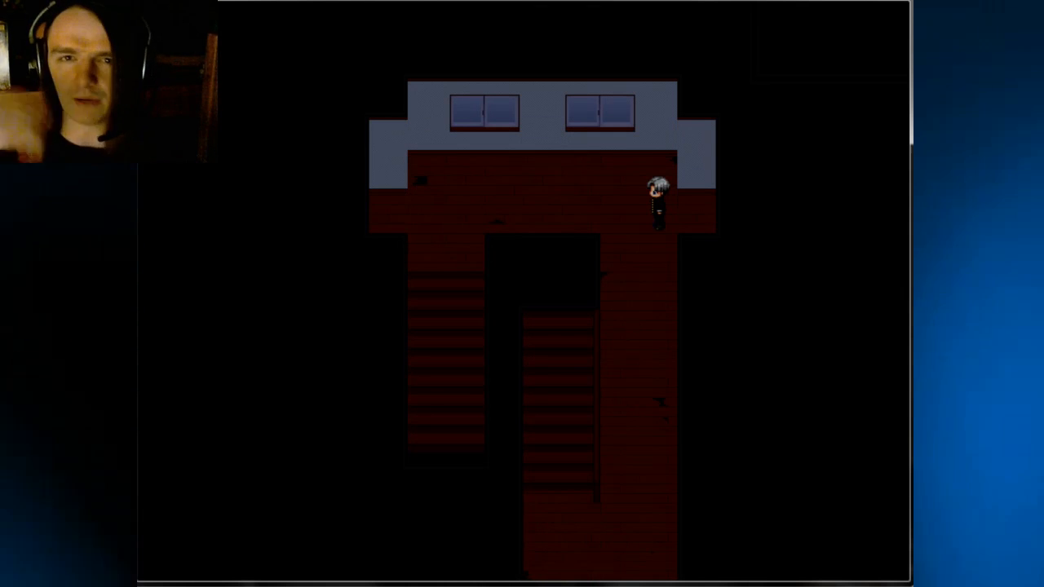
{"action": "key", "text": "left"}
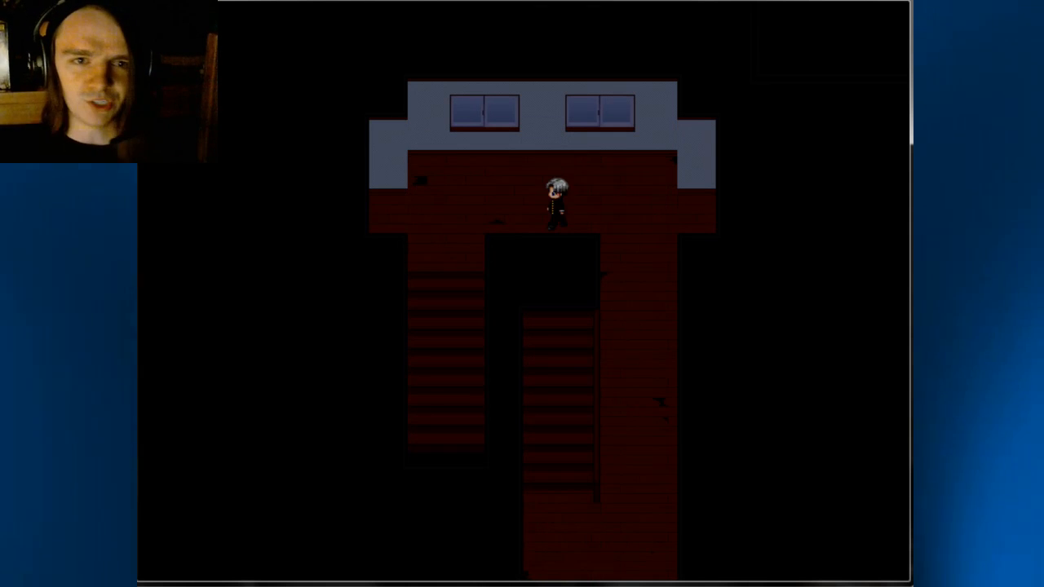
{"action": "key", "text": "Left"}
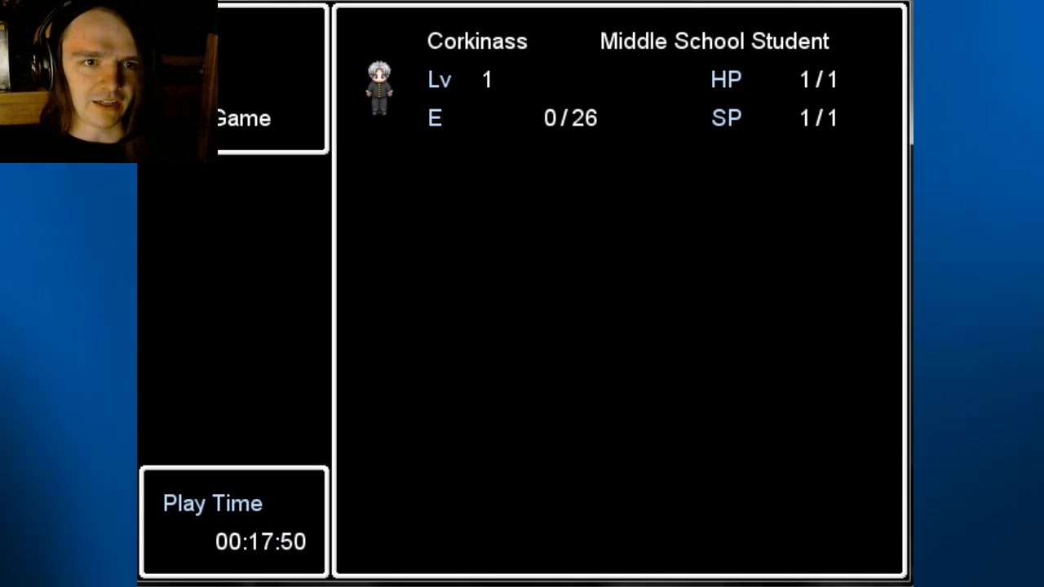
{"action": "left_click", "coordinate": [241, 119]}
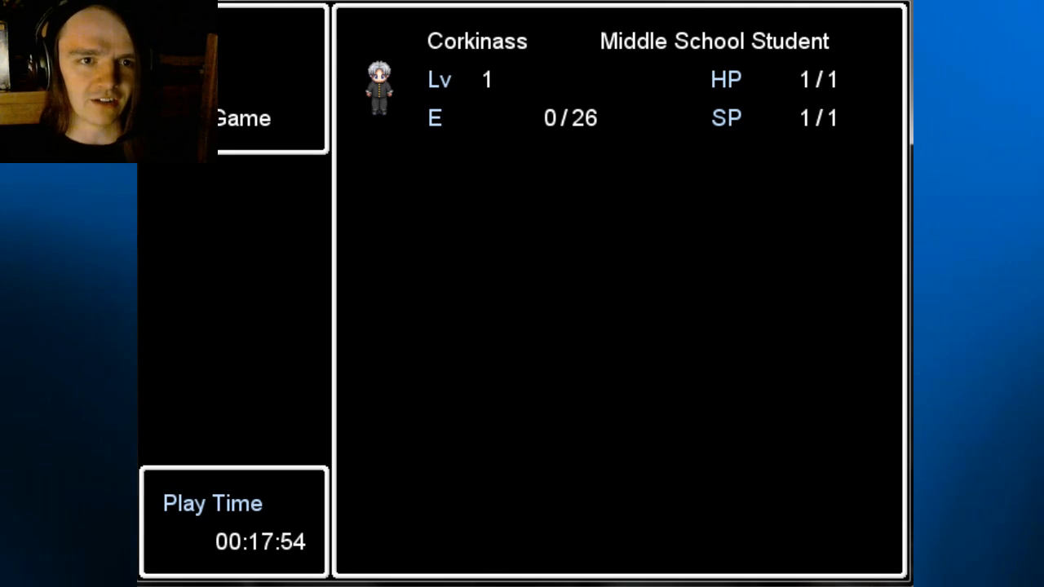
{"action": "key", "text": "escape"}
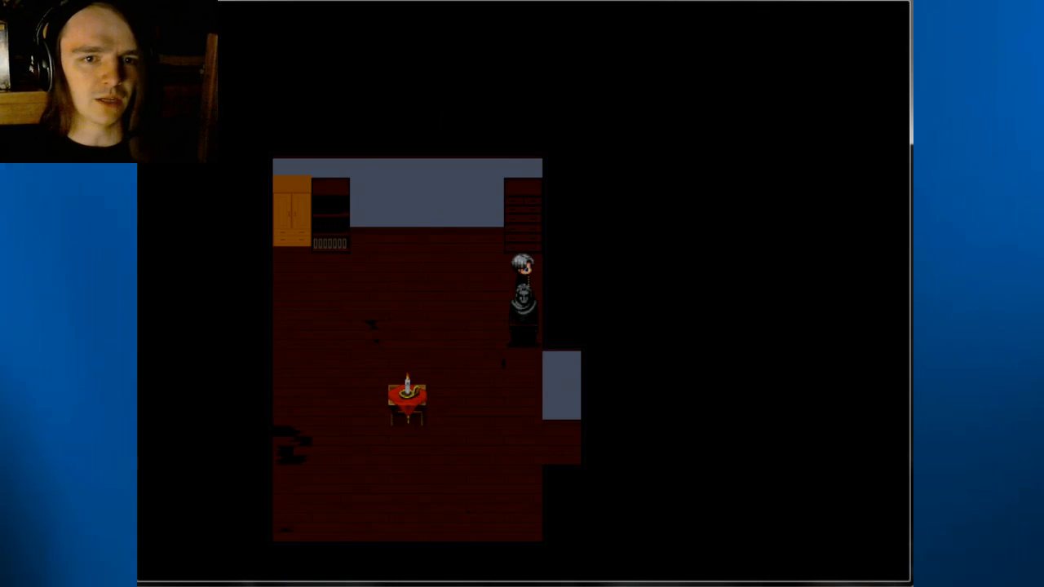